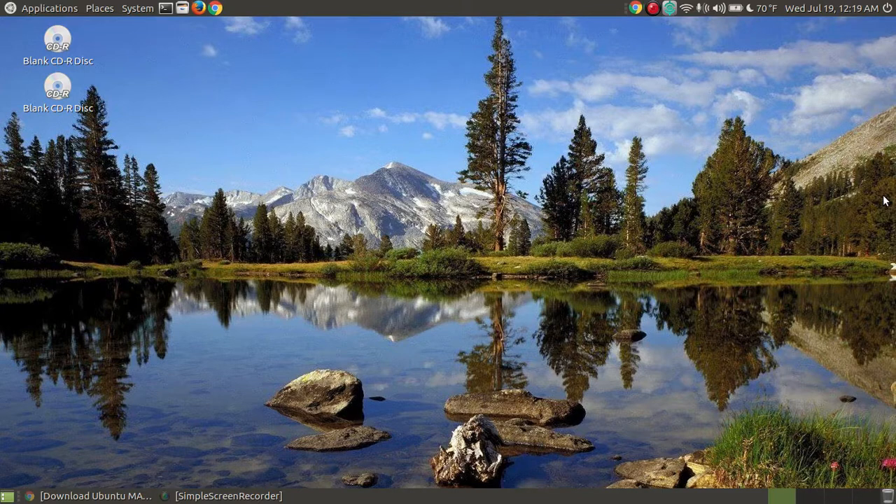
mouse_move(6, 13)
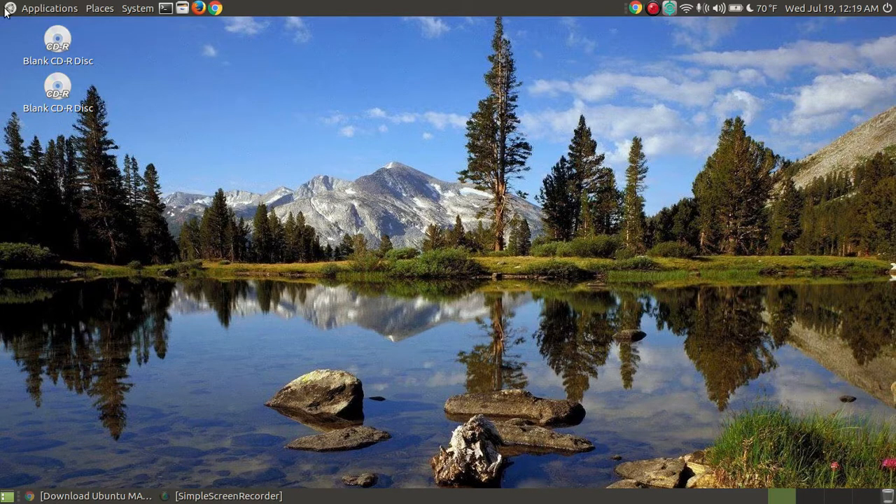
- Show the Applications menu's Sound & Video group of installed programs
click(49, 8)
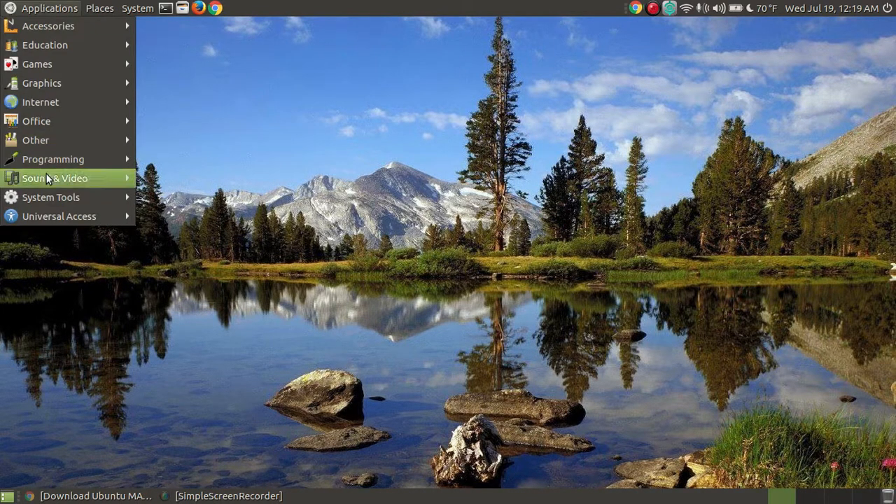
mouse_move(55, 178)
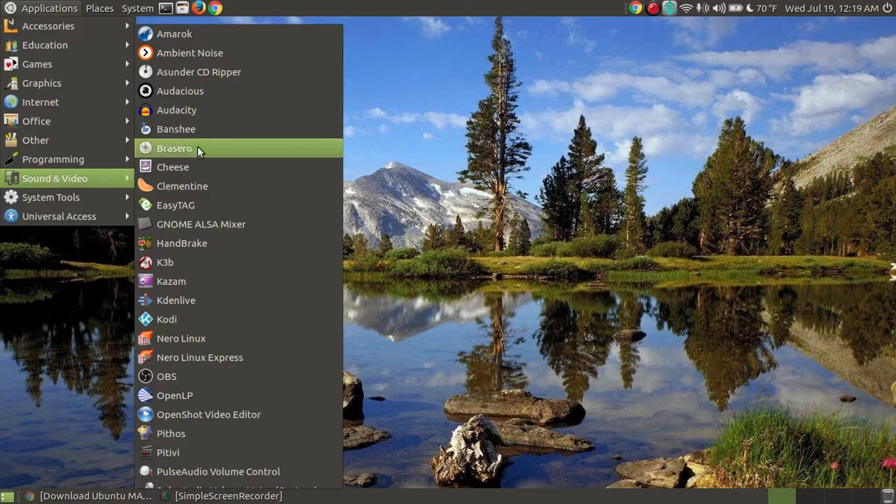
- Launch Brasero from Sound & Video and reach its start screen of project types
click(173, 148)
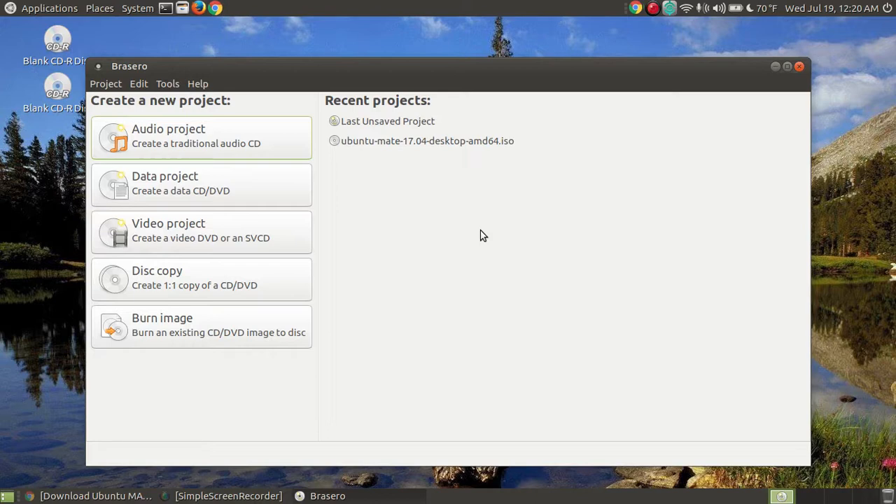
mouse_move(474, 224)
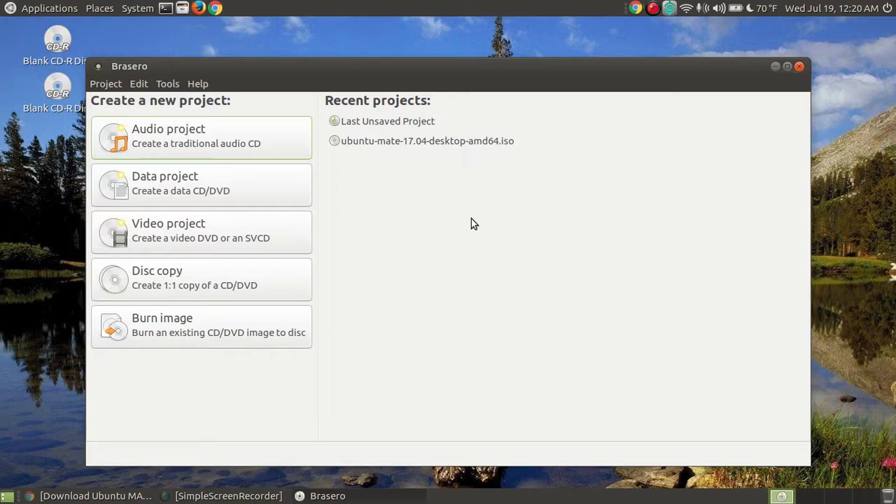
mouse_move(294, 140)
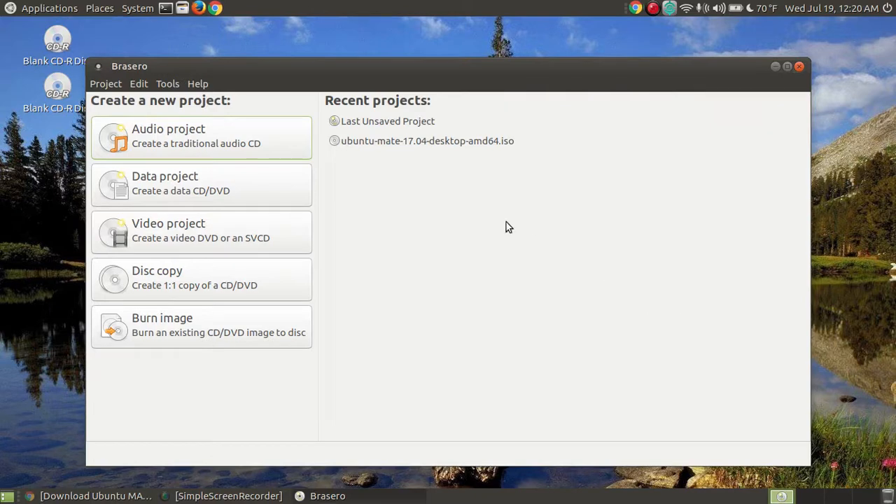
mouse_move(470, 330)
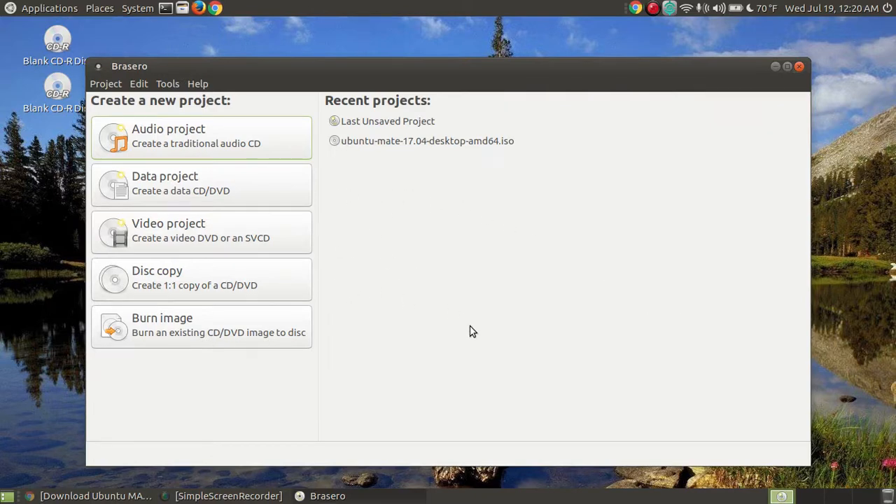
mouse_move(527, 342)
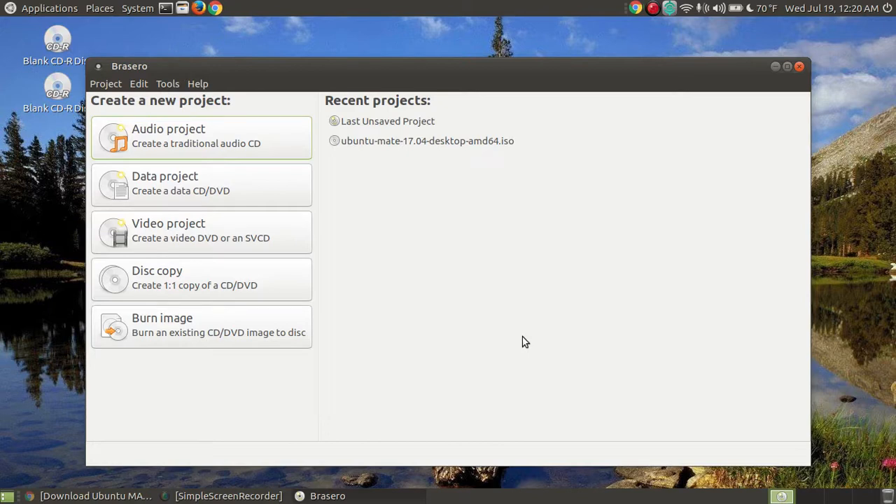
mouse_move(512, 288)
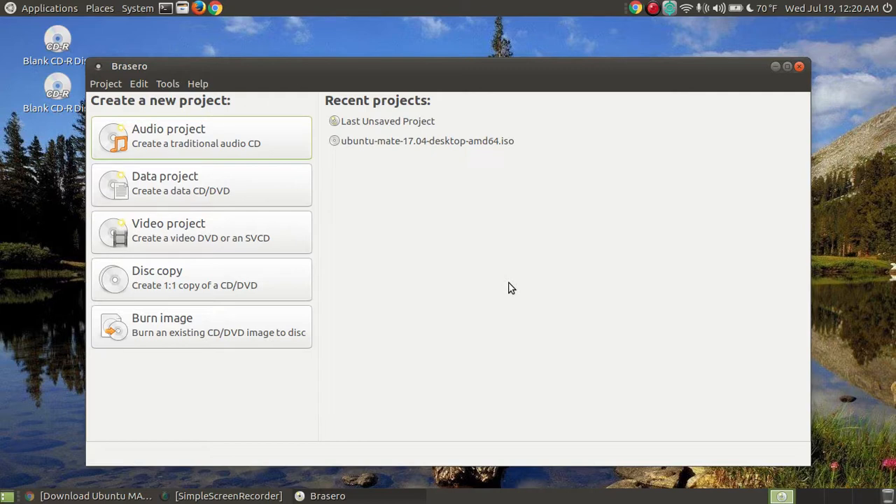
mouse_move(547, 246)
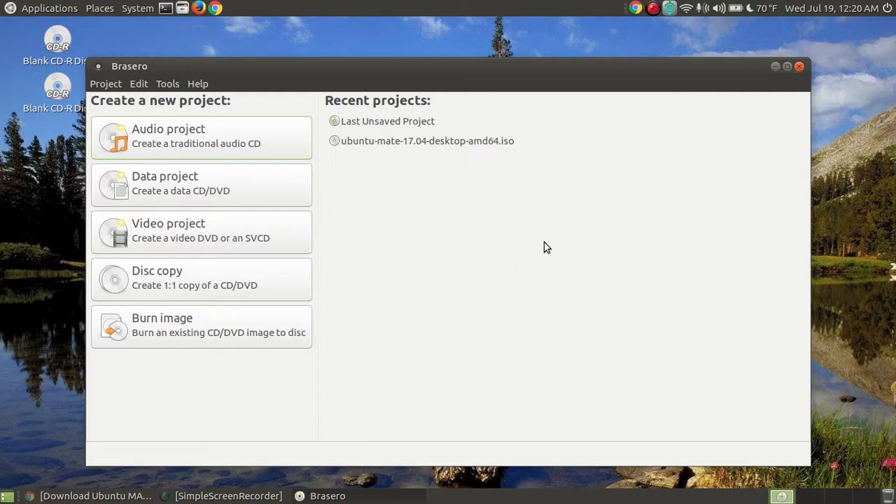
mouse_move(539, 238)
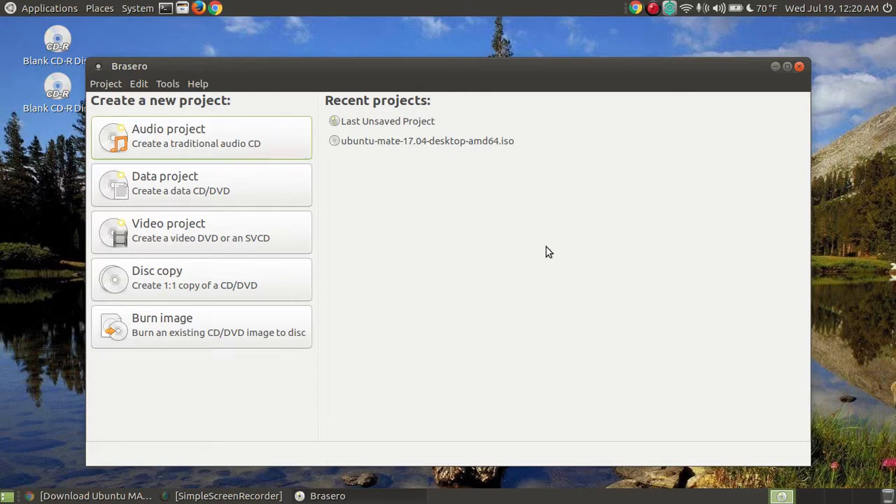
mouse_move(570, 282)
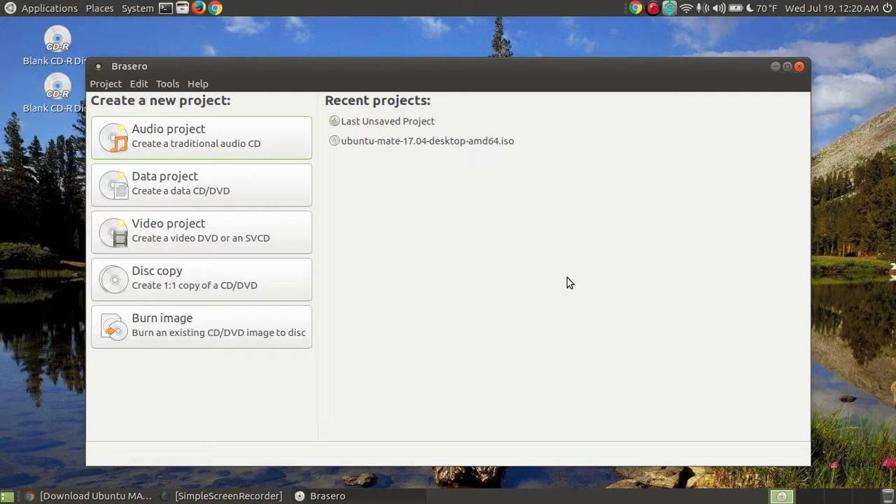
mouse_move(482, 308)
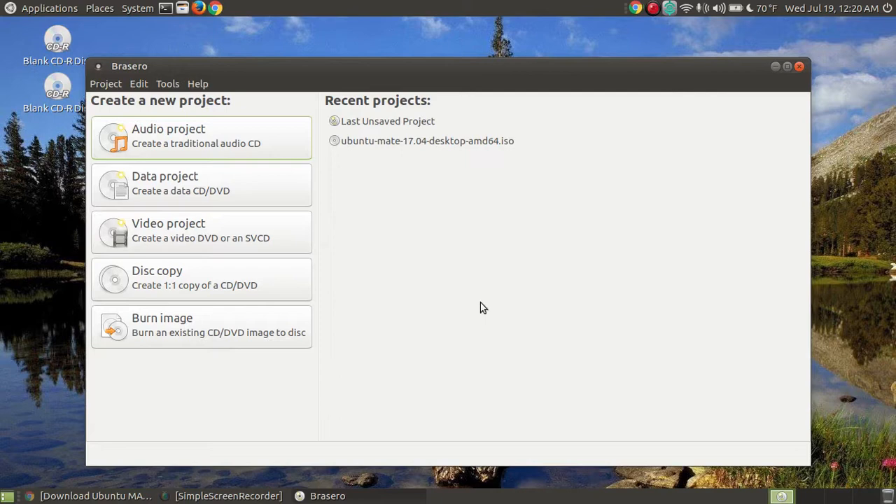
mouse_move(493, 310)
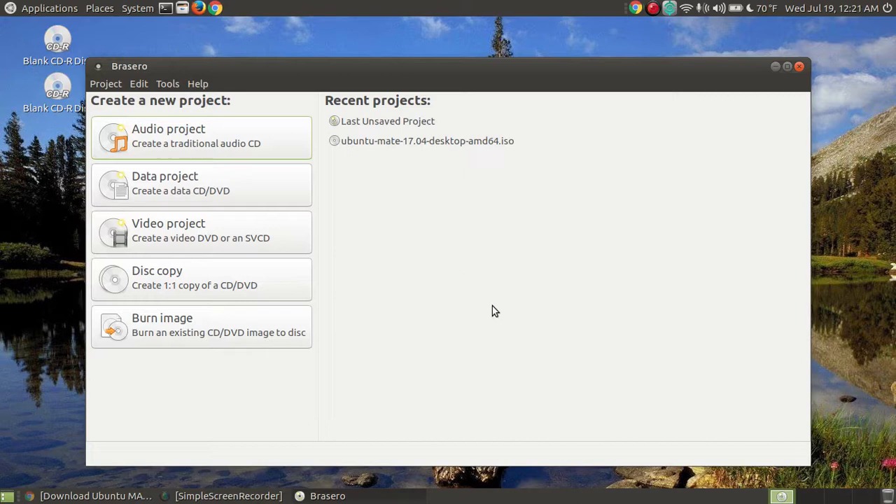
mouse_move(561, 228)
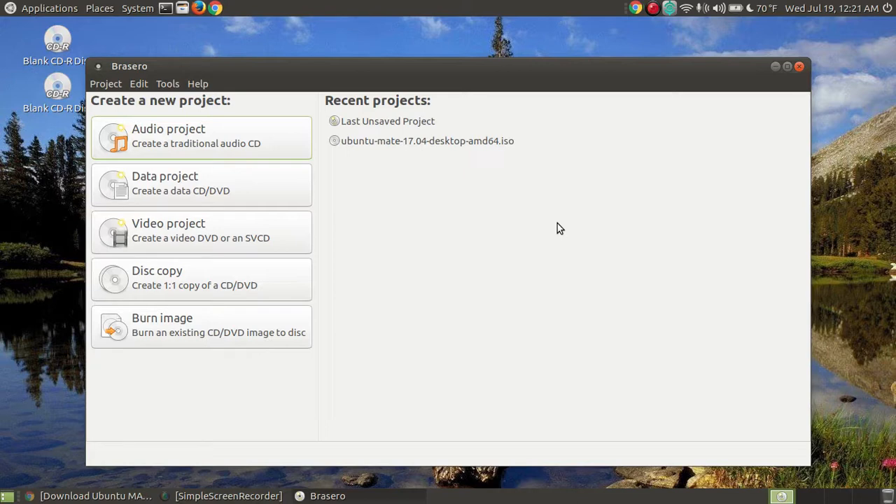
mouse_move(553, 211)
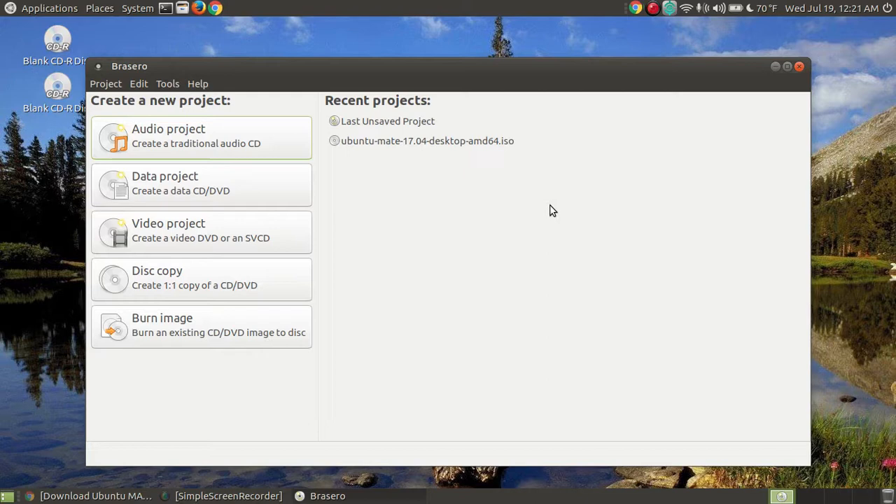
mouse_move(534, 193)
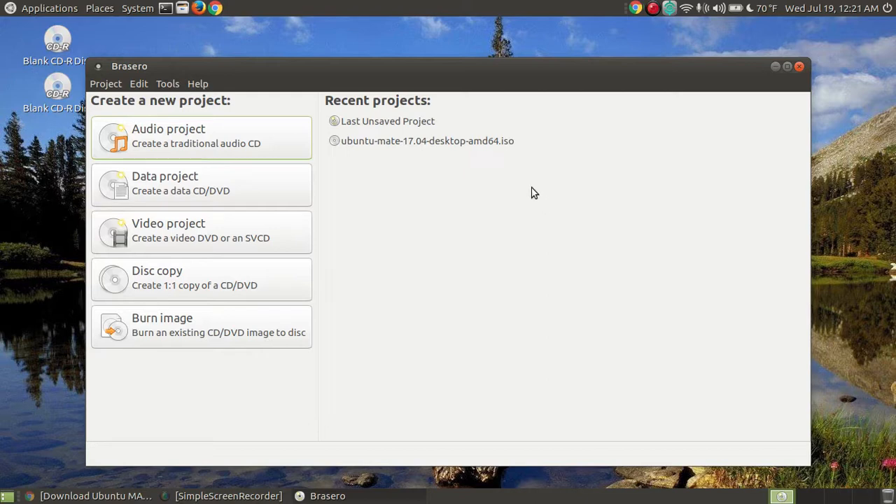
mouse_move(510, 188)
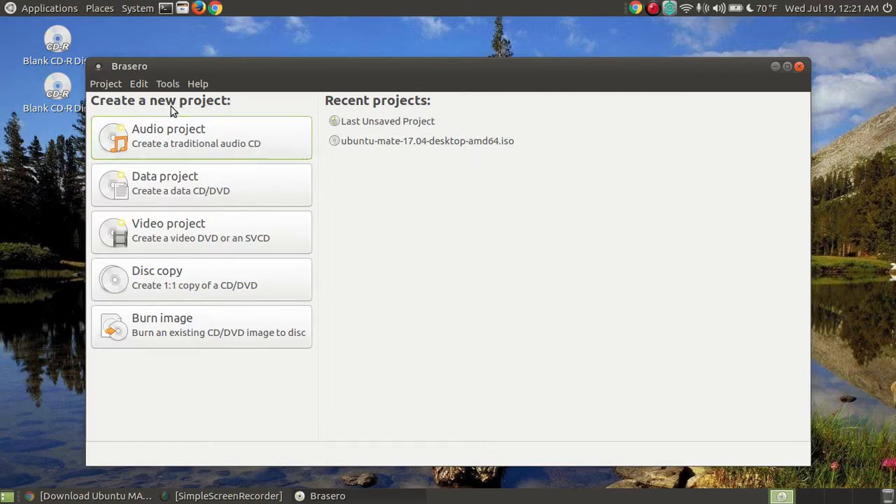
- Create a new Audio project for the blank CD-R with 732.8 MB free
click(105, 84)
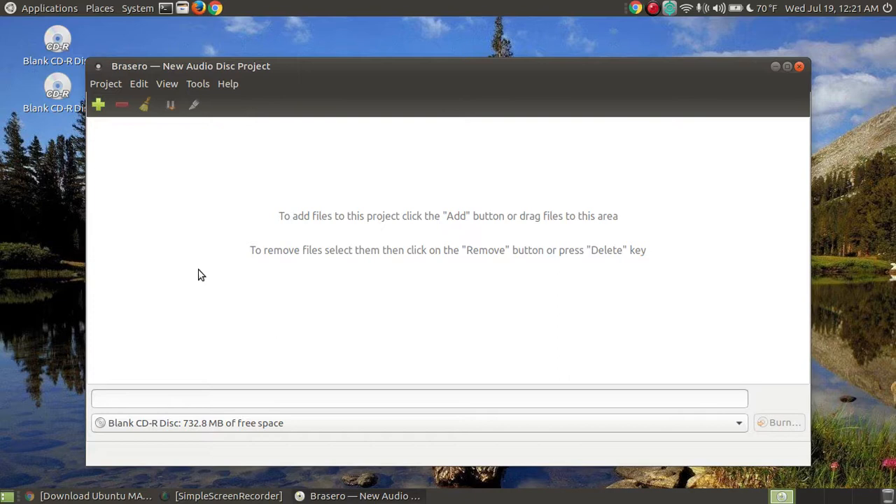
mouse_move(451, 230)
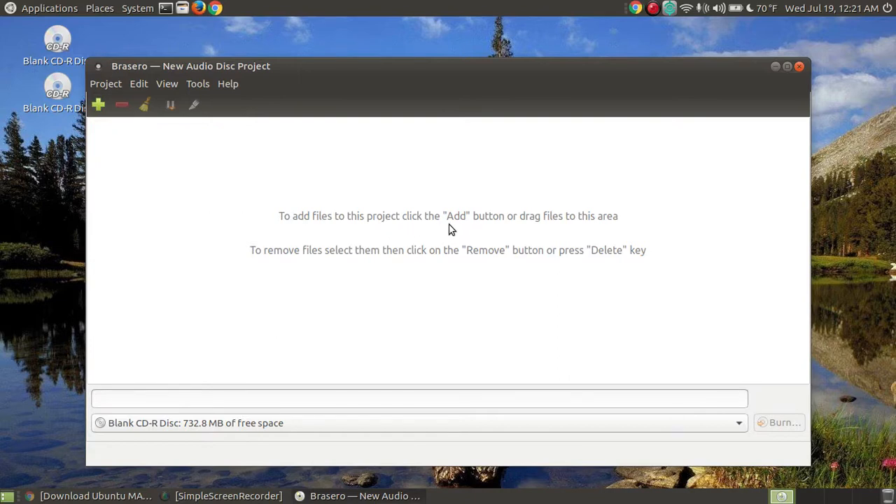
mouse_move(599, 231)
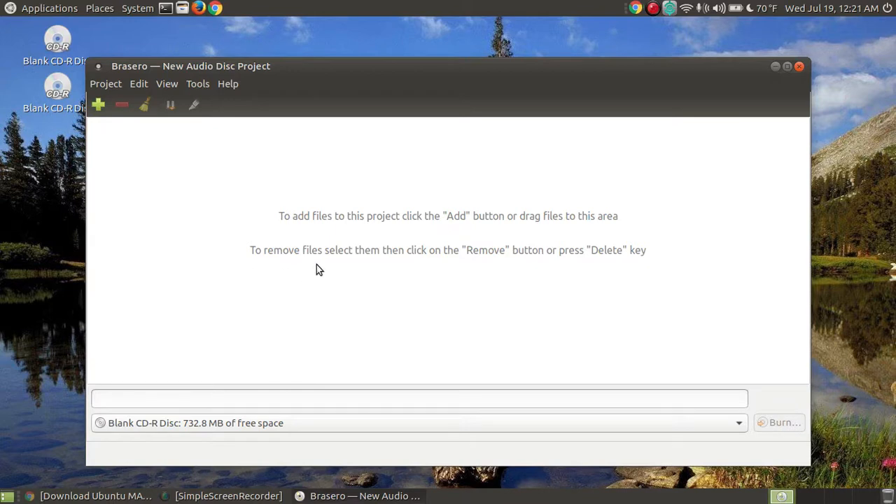
mouse_move(521, 265)
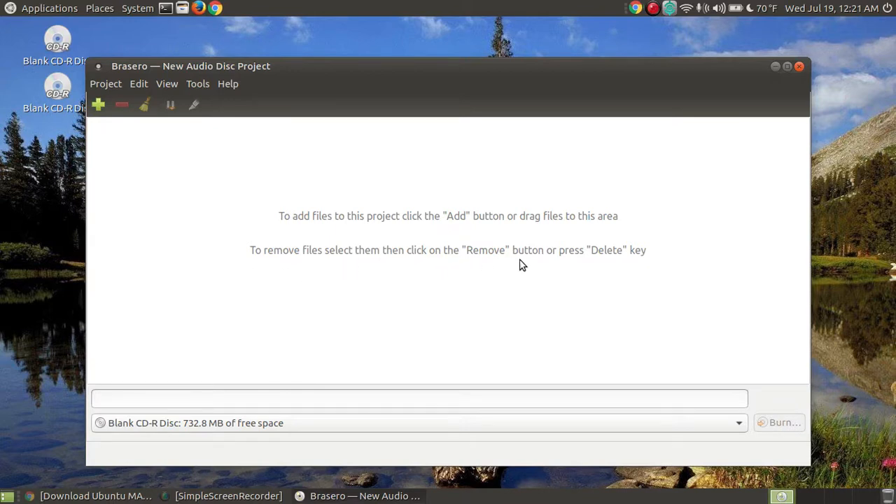
mouse_move(644, 262)
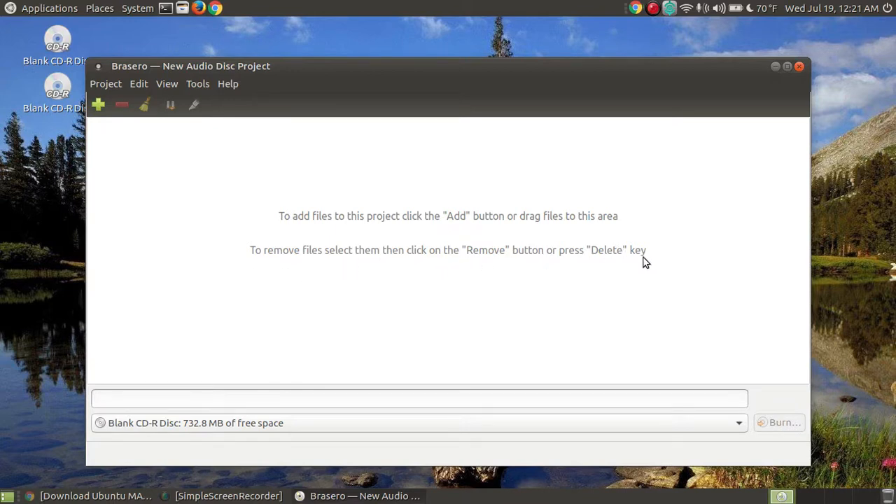
mouse_move(441, 262)
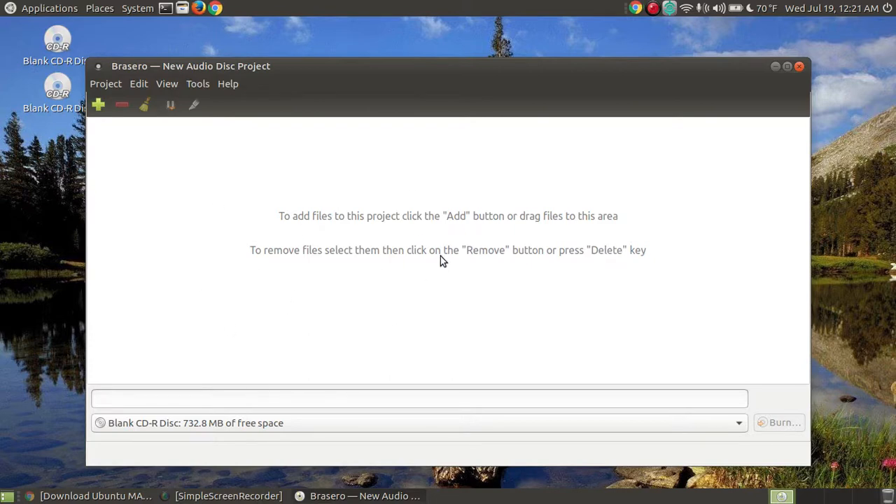
mouse_move(489, 231)
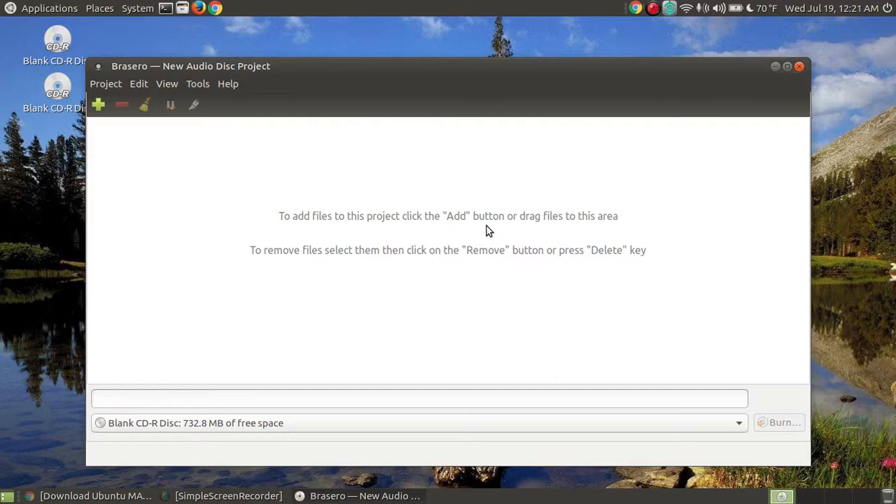
mouse_move(118, 133)
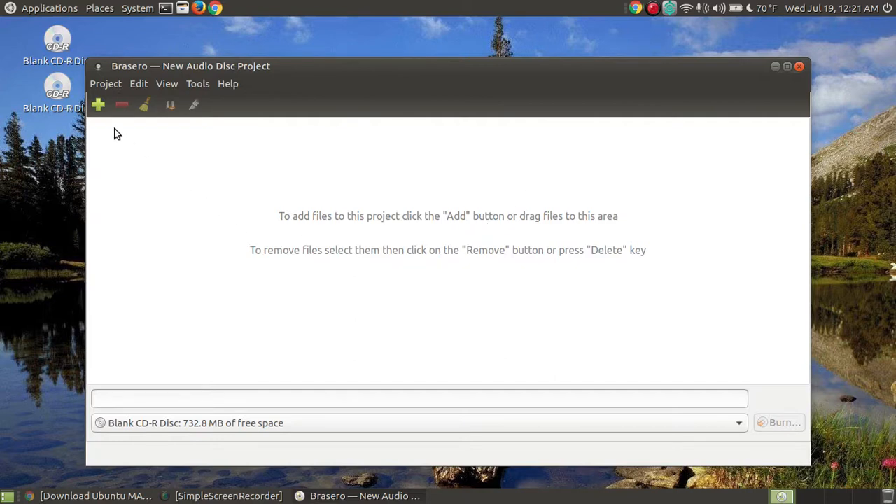
- In Select Files, enter the 'Old Boots, New Dirt' folder and begin selecting its MP3 tracks
click(98, 104)
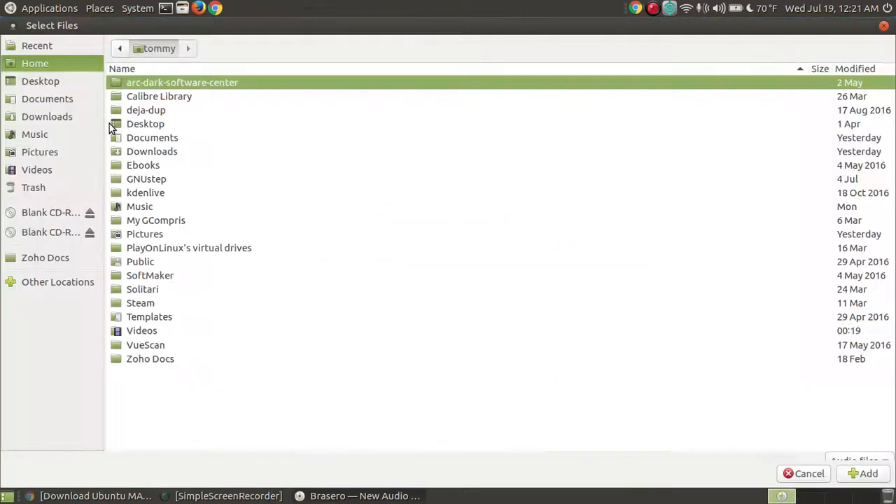
click(140, 302)
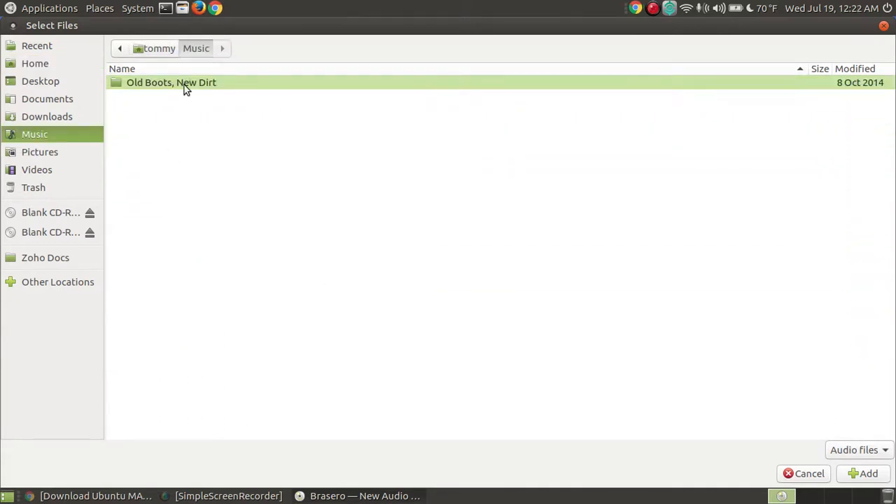
mouse_move(206, 89)
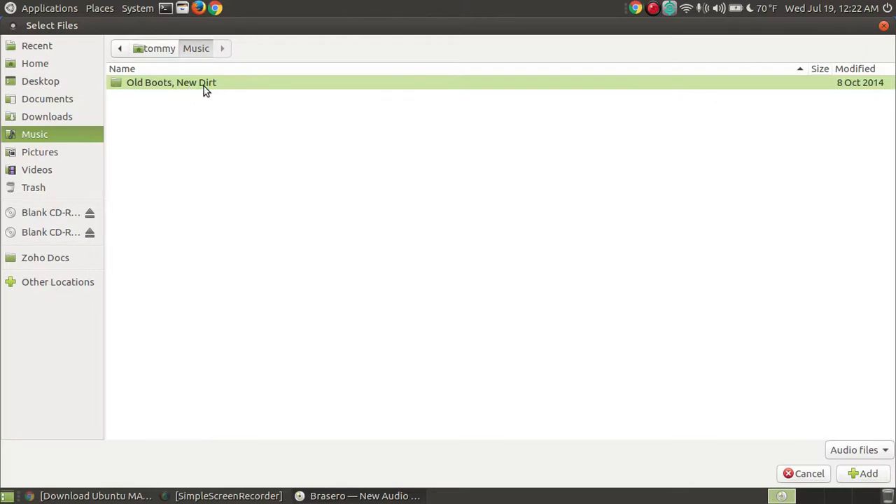
double_click(171, 81)
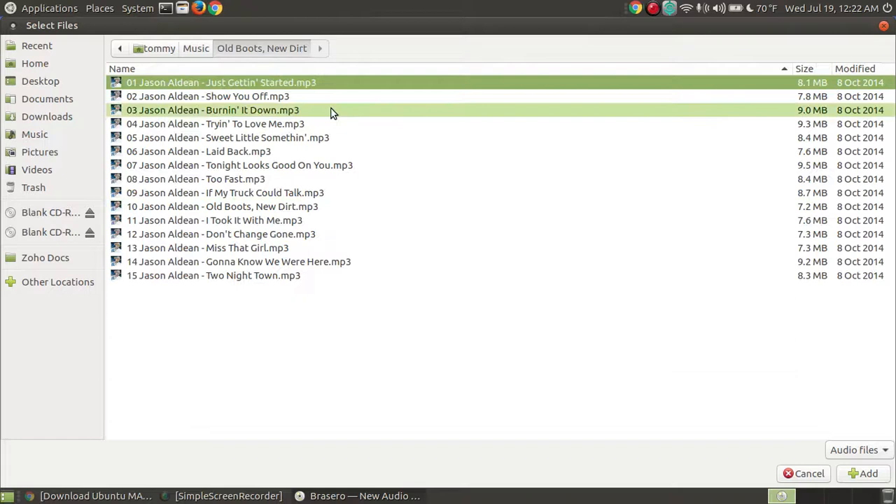
click(221, 81)
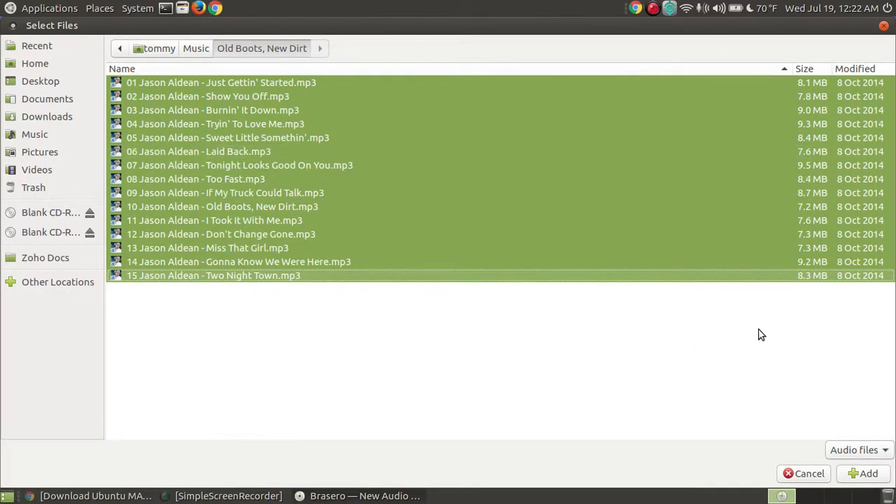
mouse_move(792, 348)
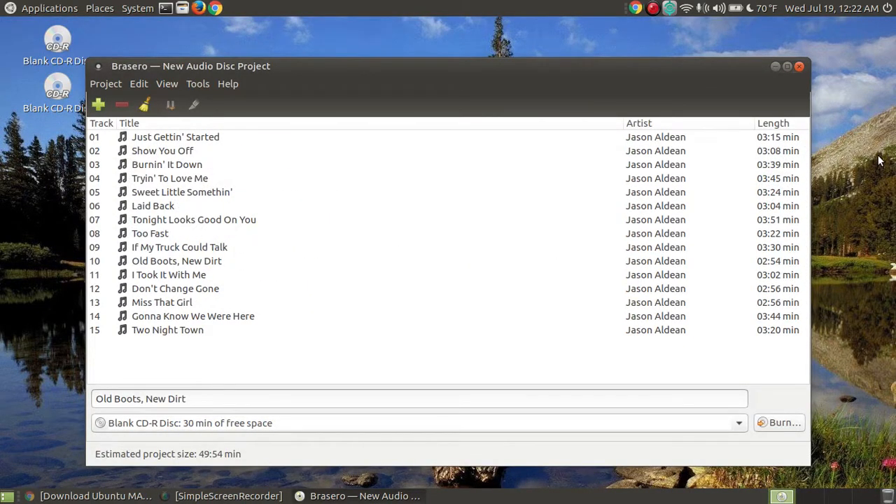
click(170, 178)
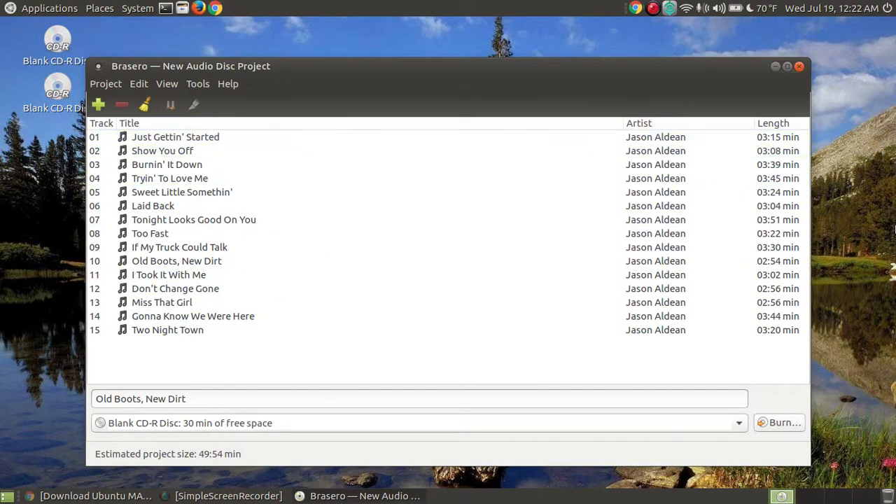
mouse_move(868, 163)
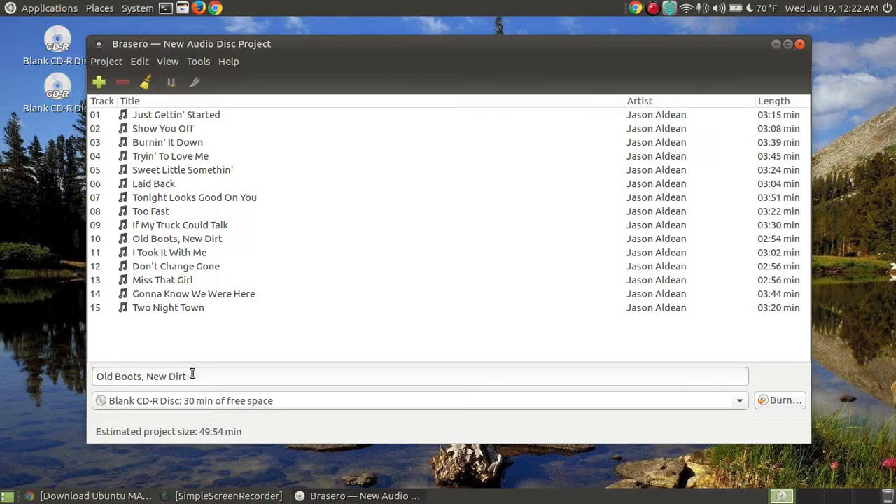
mouse_move(587, 399)
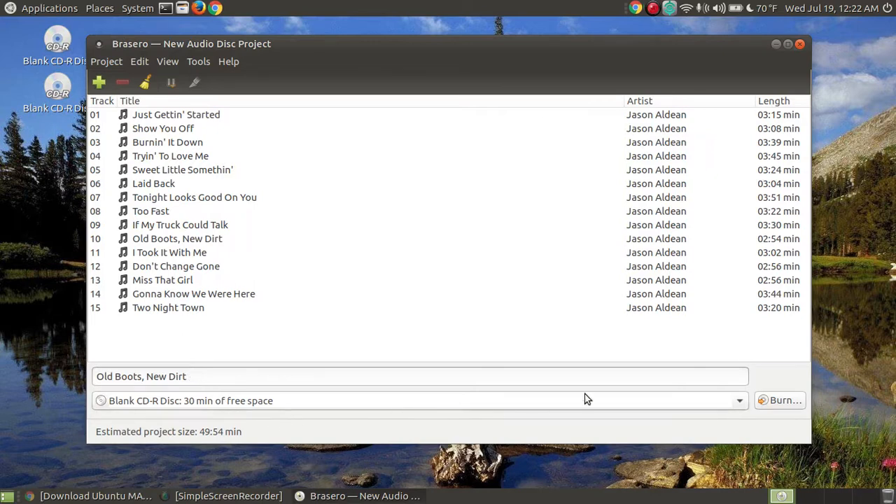
mouse_move(670, 423)
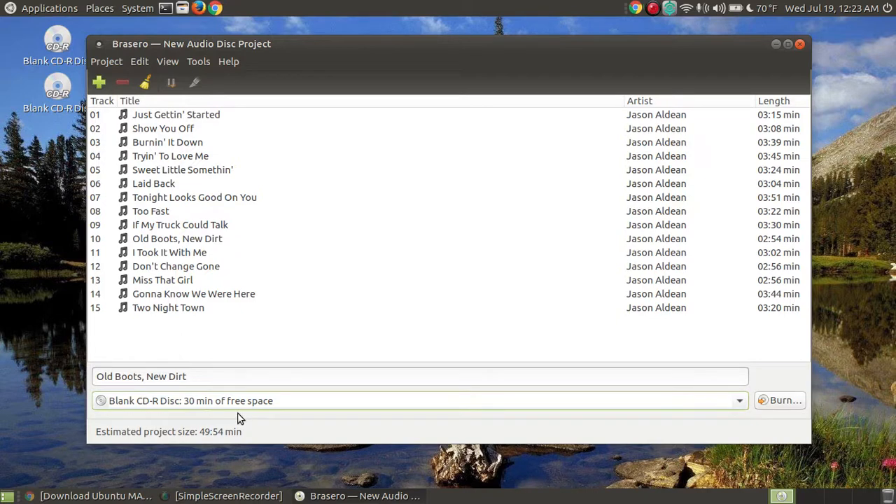
mouse_move(349, 433)
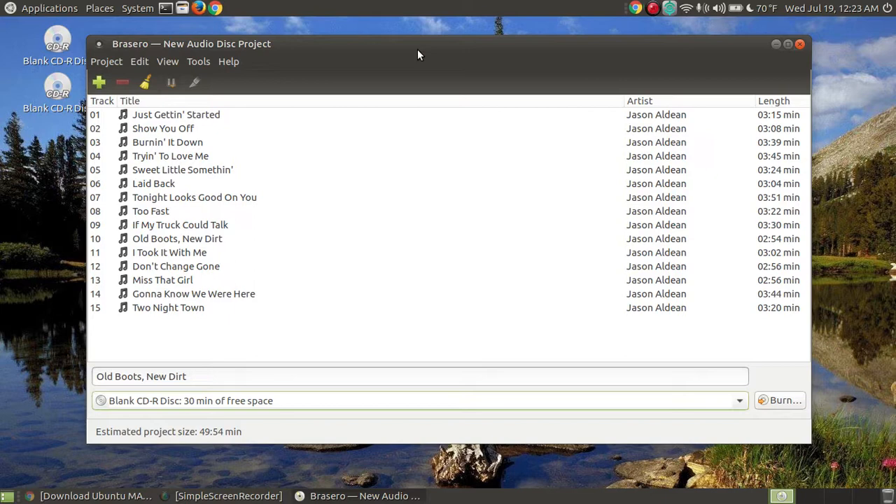
click(171, 155)
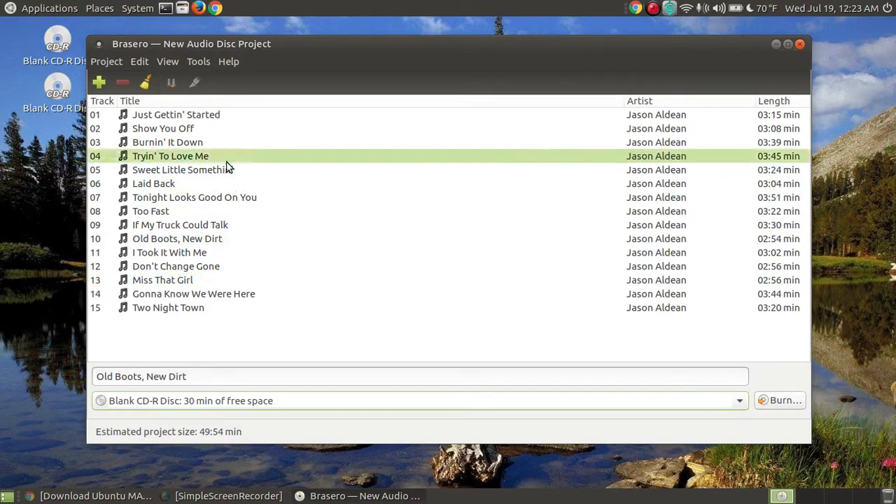
click(213, 331)
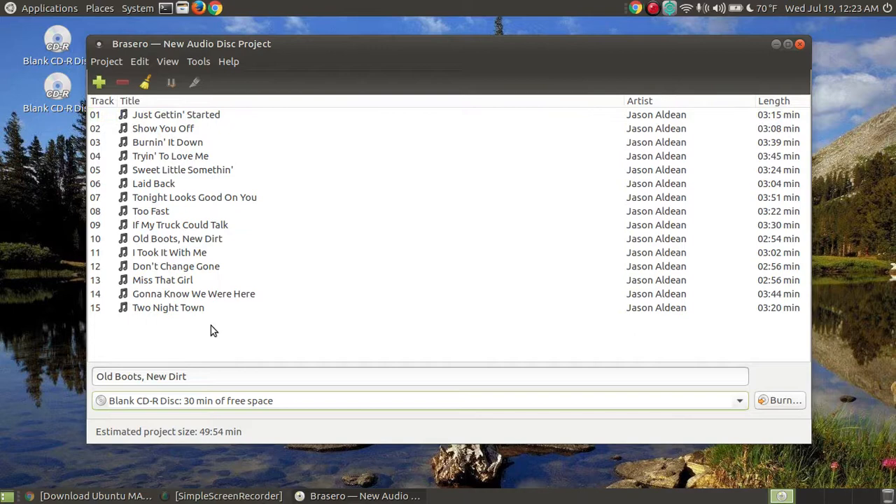
click(176, 266)
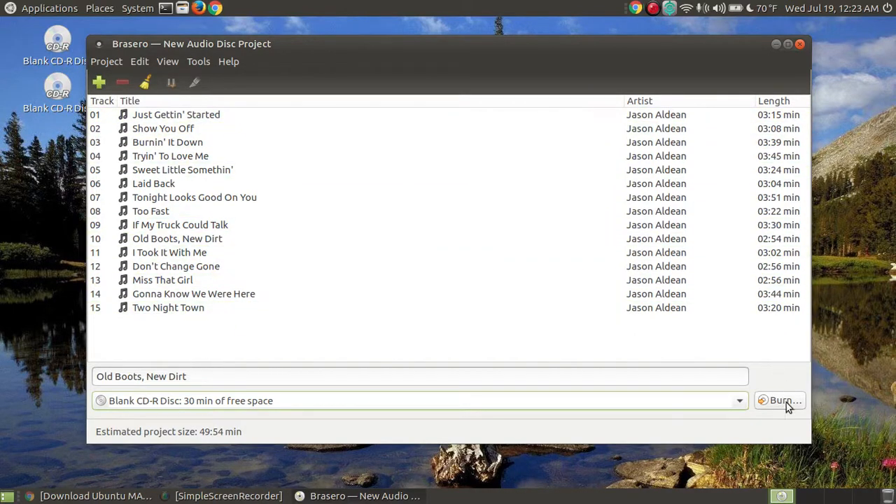
mouse_move(785, 401)
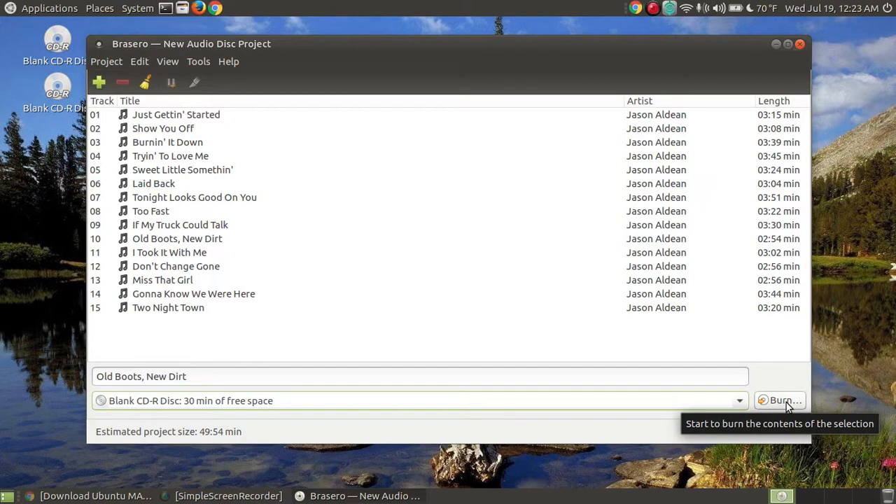
- Bring up the hp CDDVDW TS-L633R burn properties at maximum speed and reposition the dialog
click(782, 400)
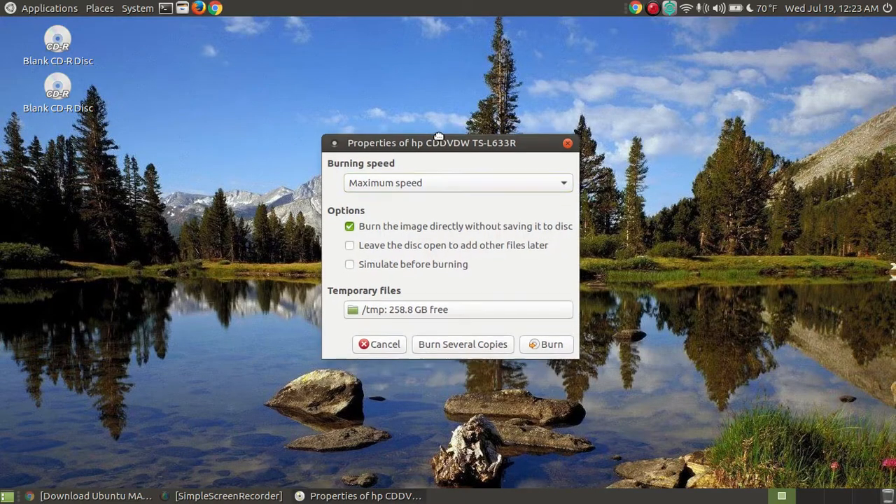
drag(431, 143, 421, 87)
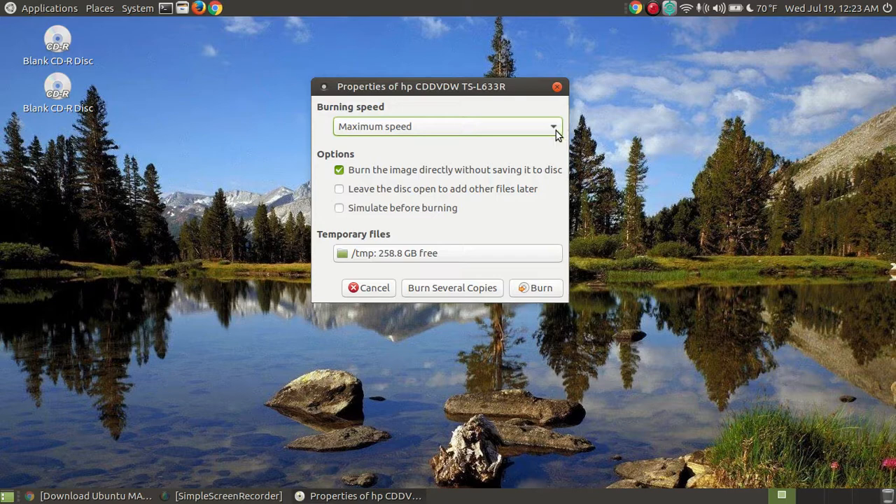
mouse_move(619, 163)
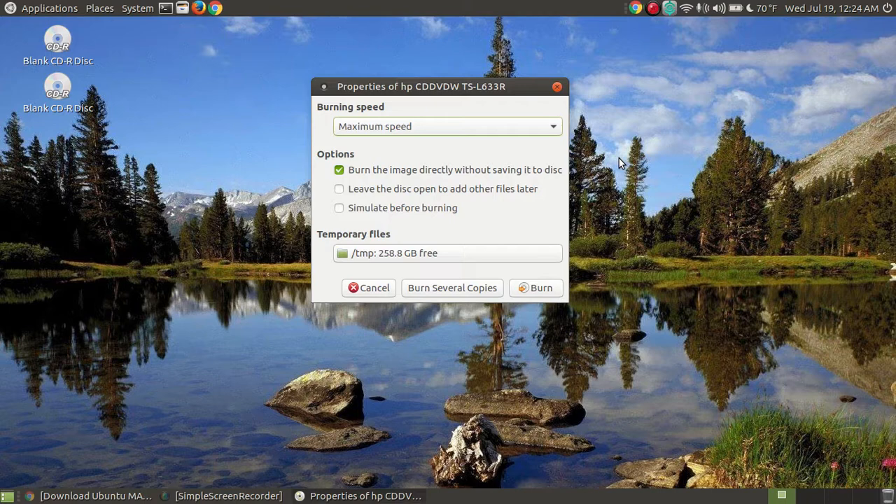
click(447, 126)
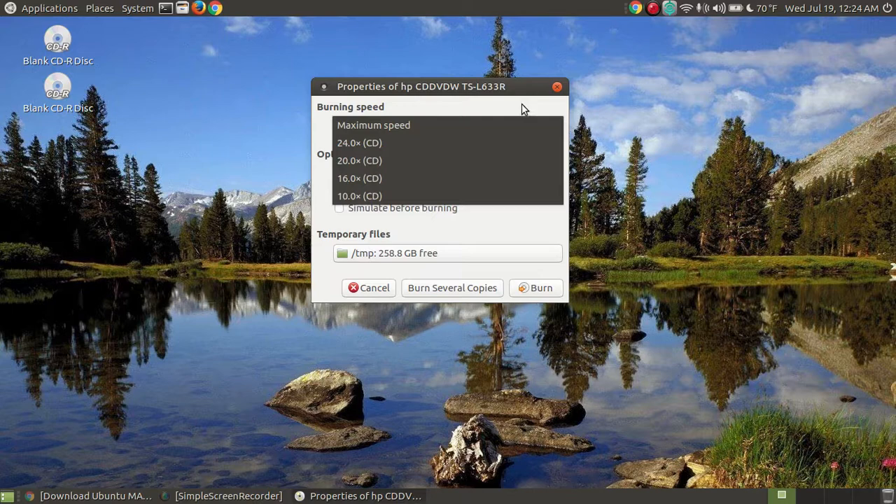
mouse_move(462, 92)
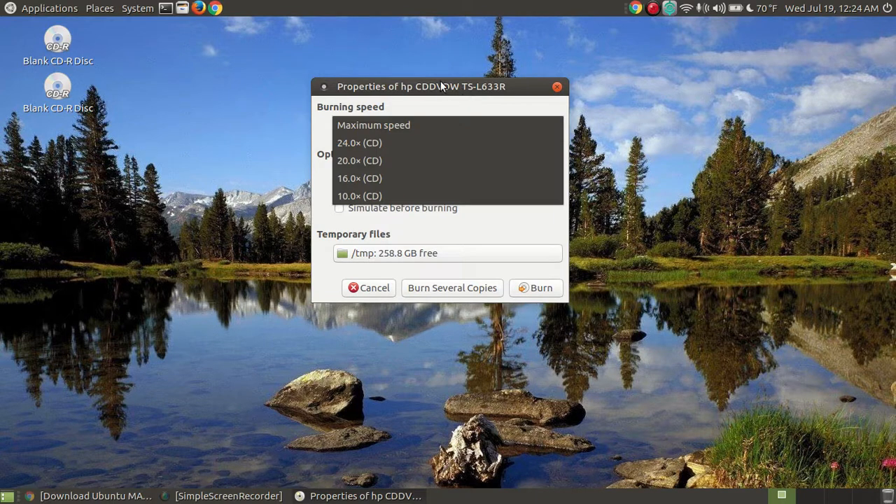
click(373, 125)
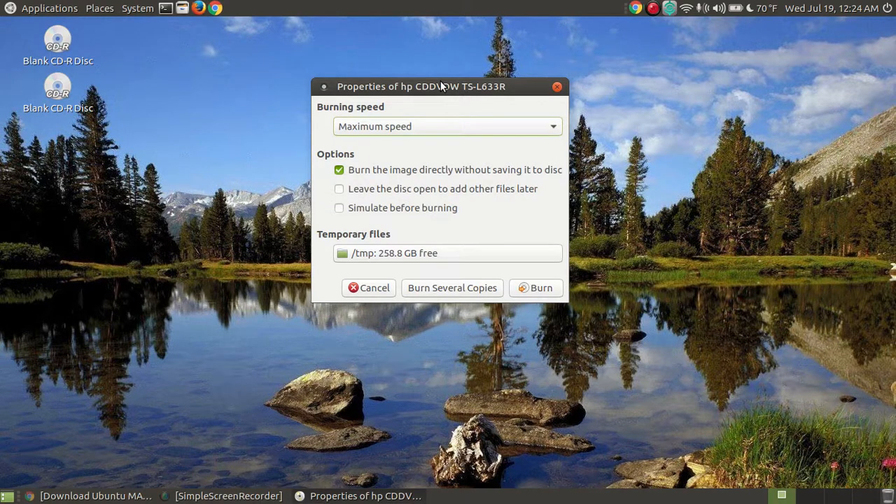
mouse_move(409, 185)
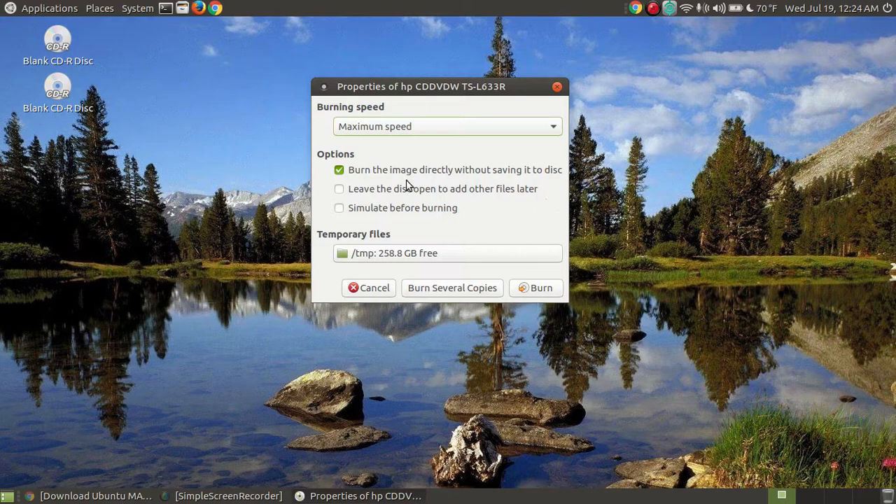
mouse_move(481, 183)
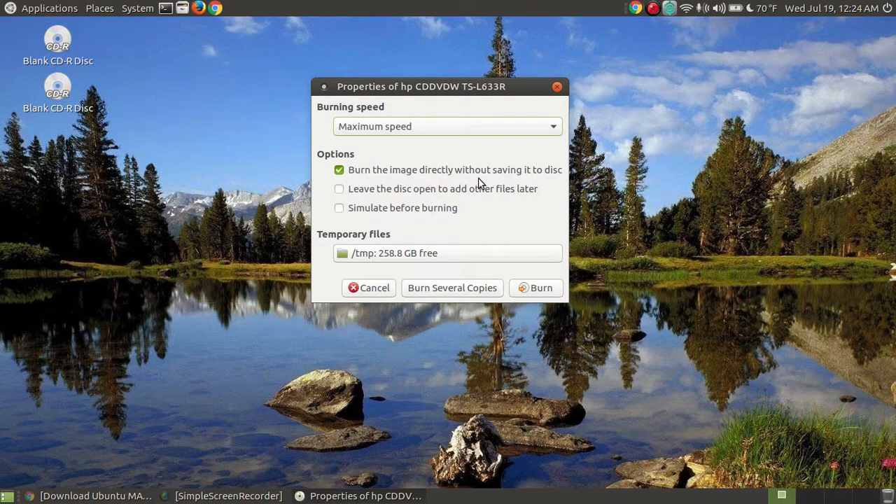
mouse_move(566, 185)
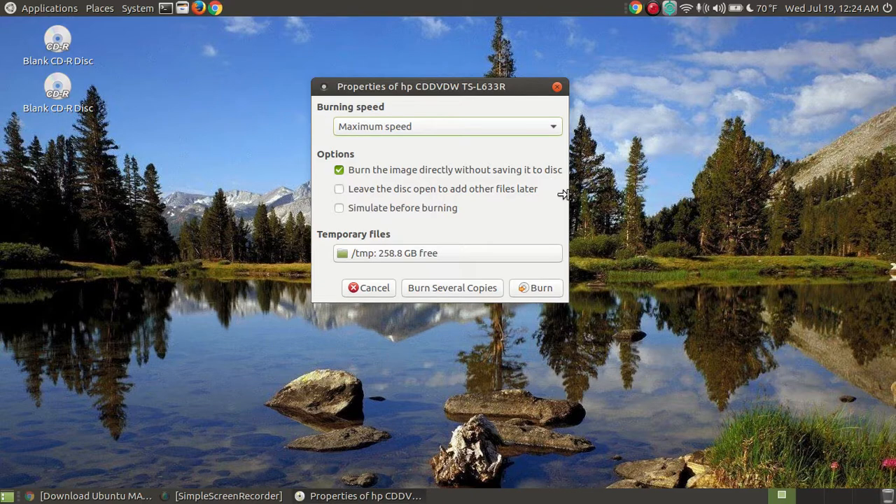
mouse_move(588, 197)
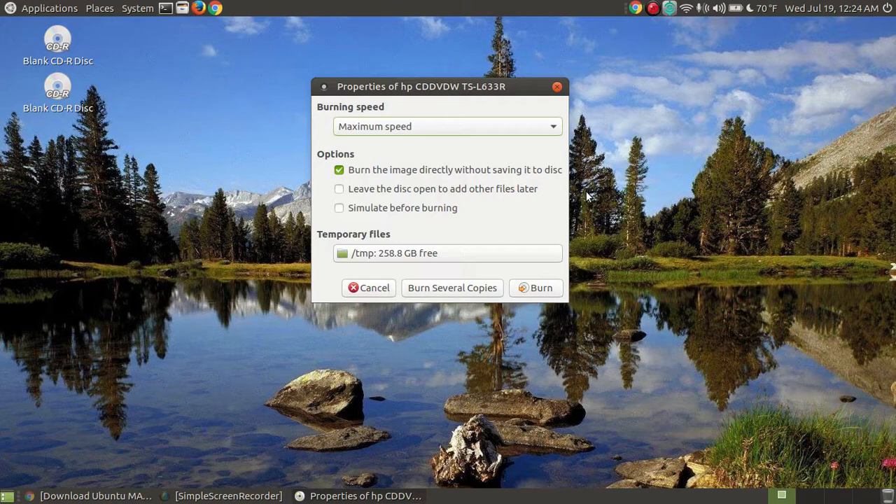
mouse_move(517, 154)
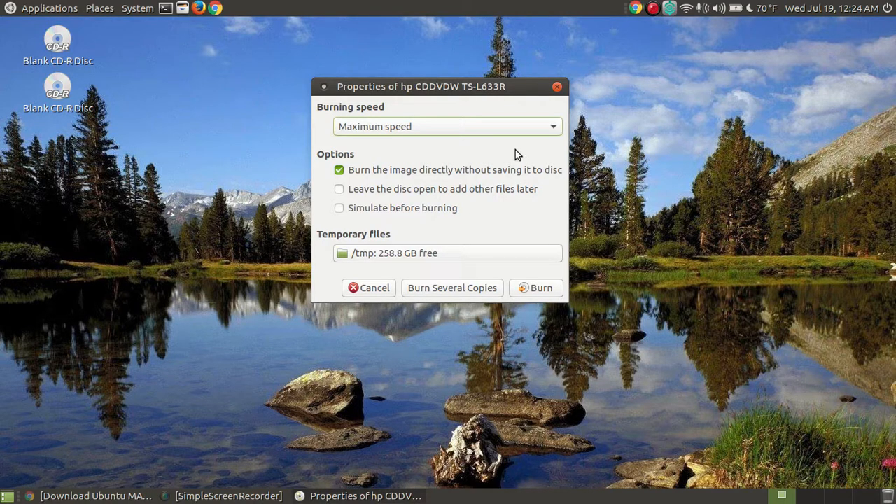
mouse_move(633, 188)
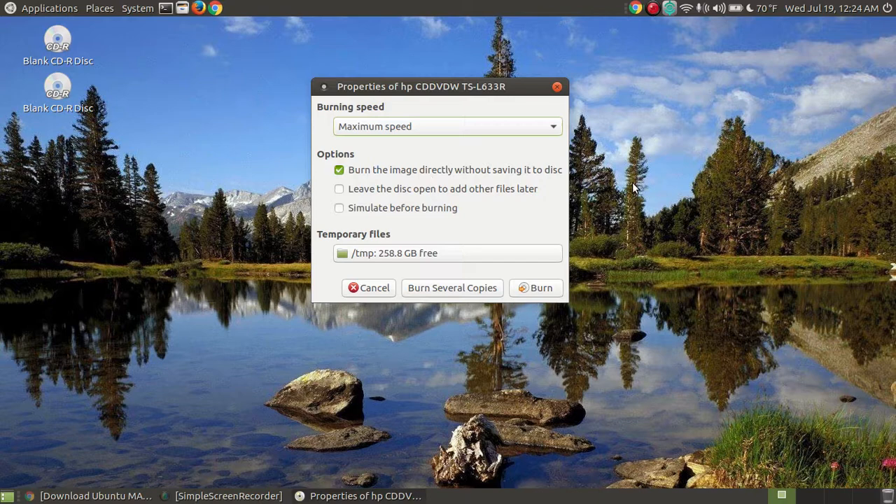
mouse_move(615, 168)
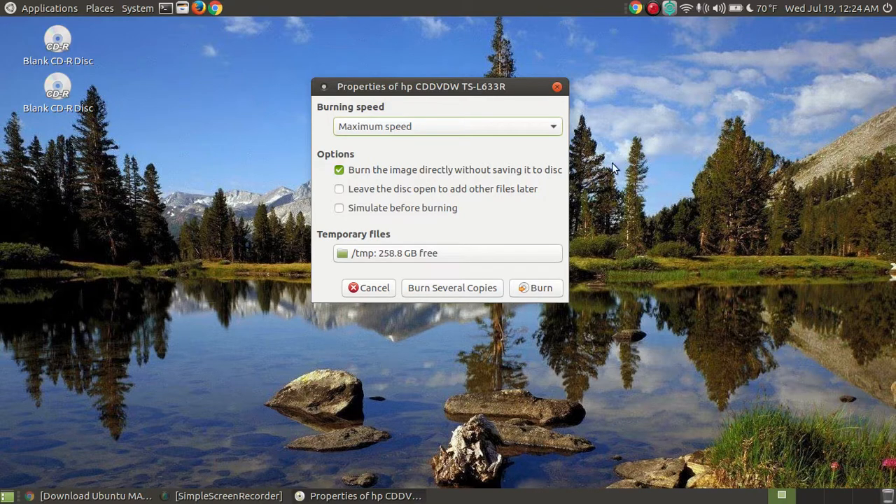
mouse_move(525, 193)
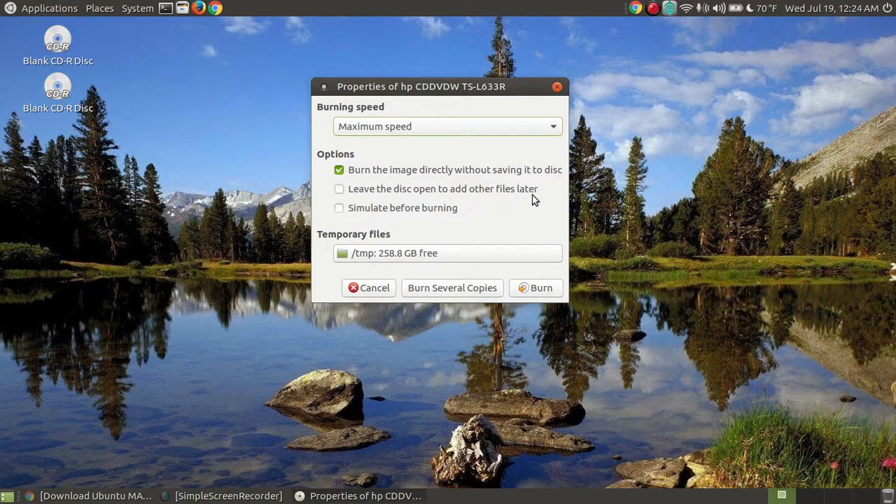
mouse_move(389, 190)
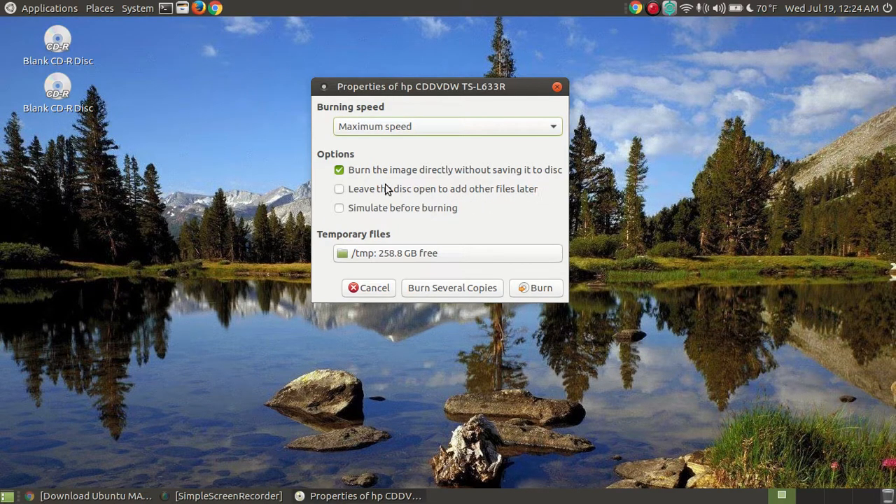
mouse_move(452, 194)
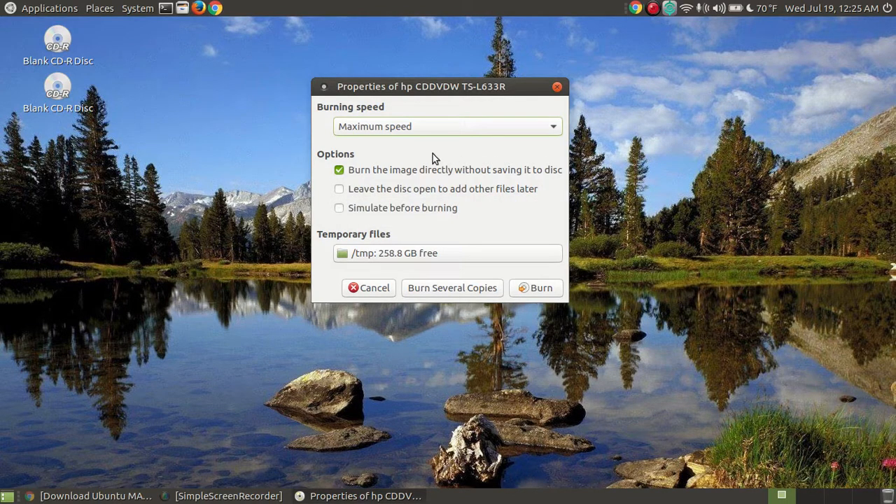
mouse_move(334, 195)
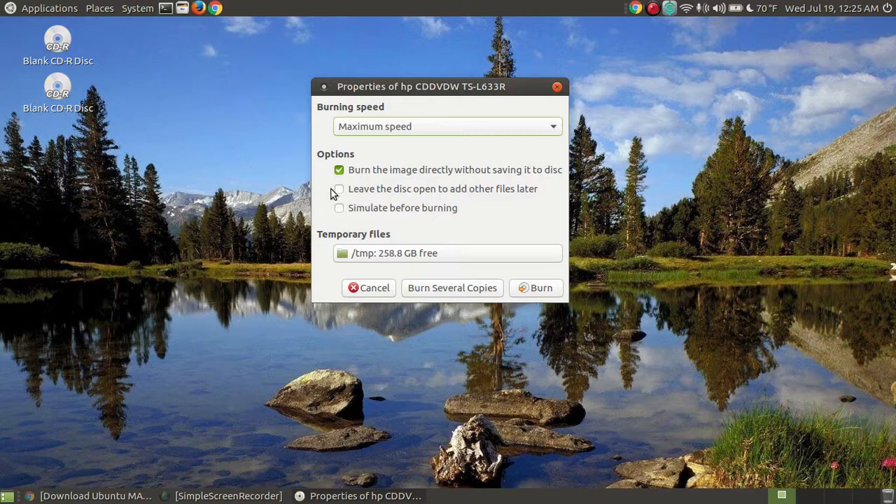
mouse_move(339, 193)
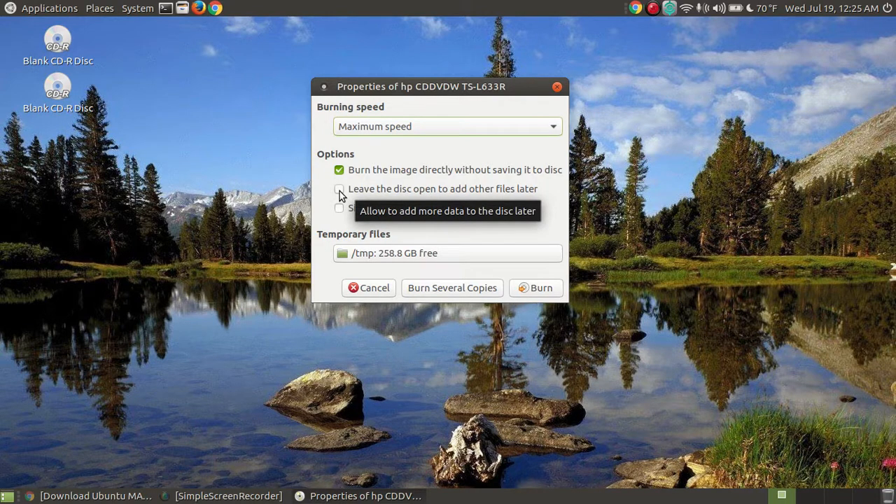
mouse_move(483, 189)
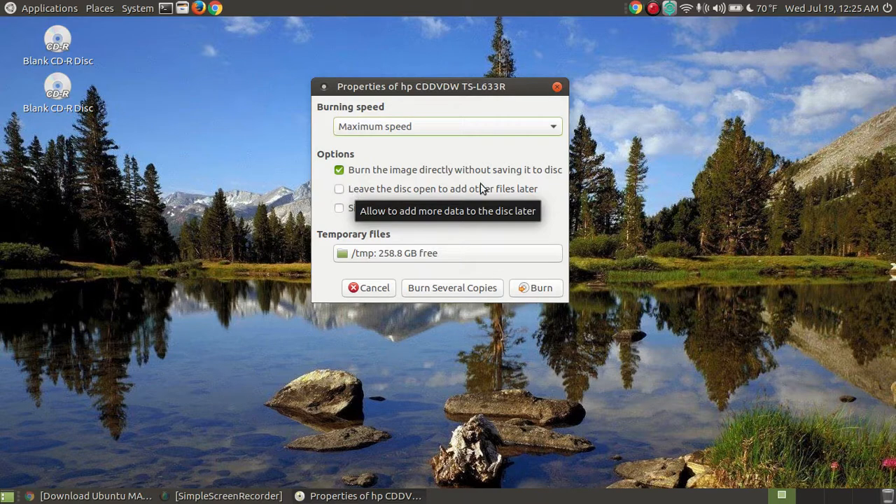
mouse_move(530, 201)
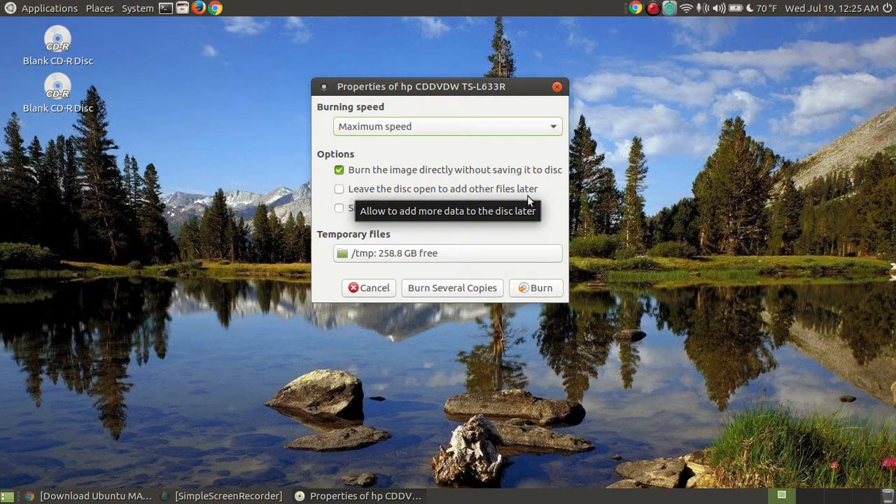
mouse_move(409, 190)
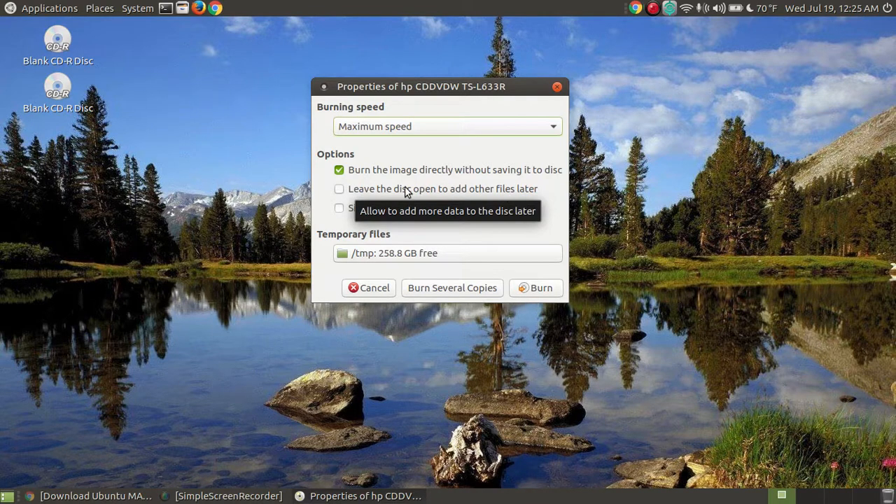
mouse_move(543, 188)
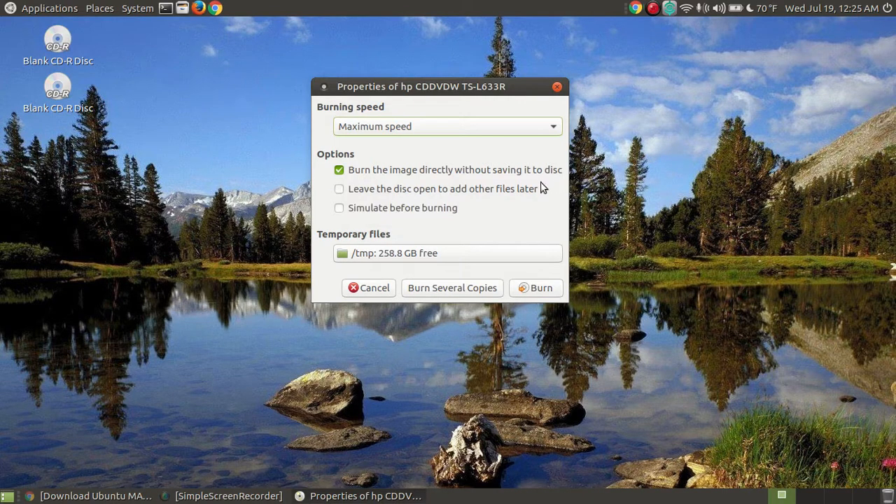
mouse_move(694, 207)
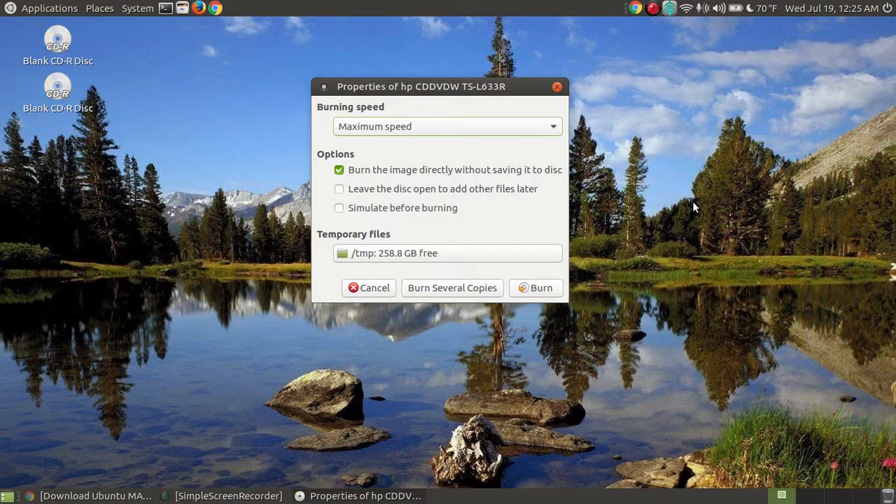
mouse_move(449, 210)
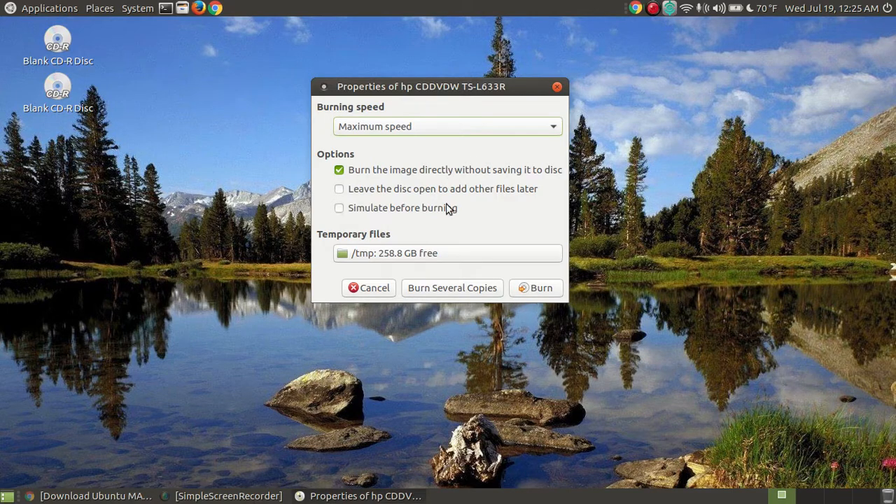
mouse_move(638, 353)
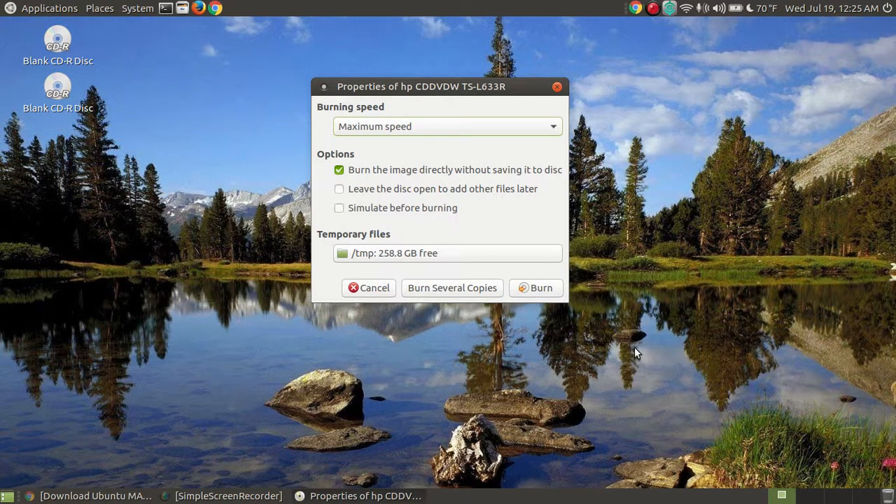
mouse_move(683, 184)
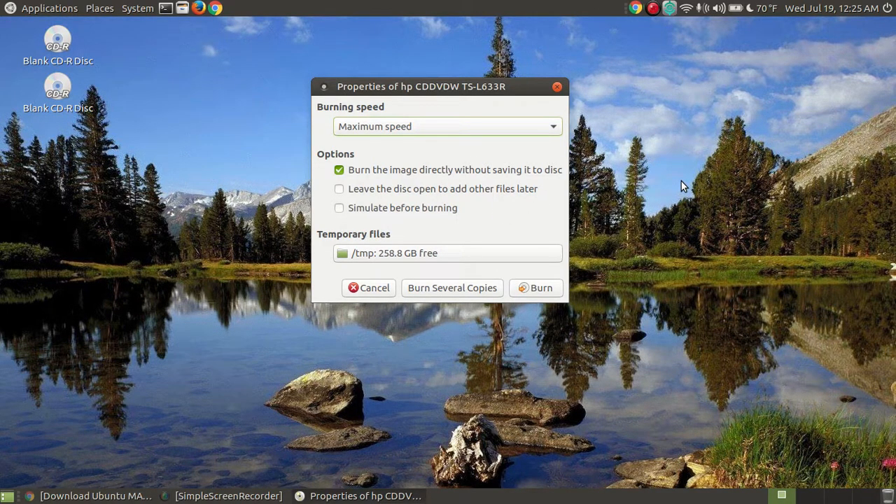
mouse_move(680, 225)
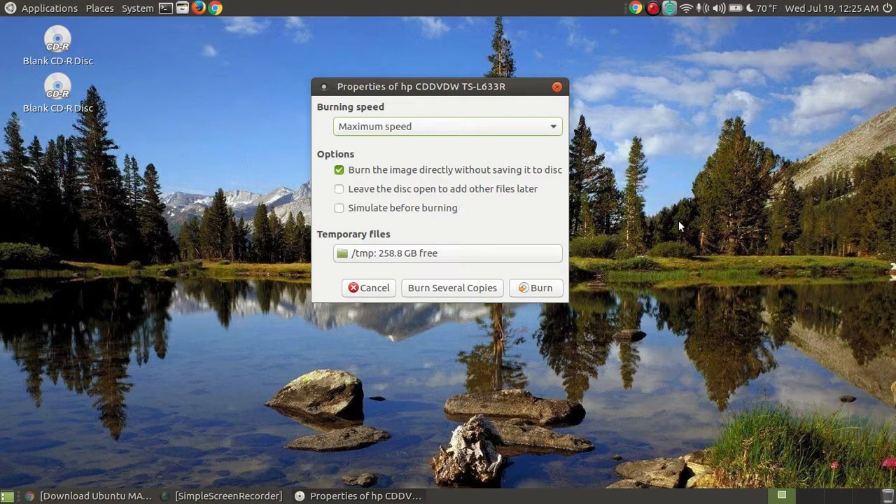
mouse_move(711, 235)
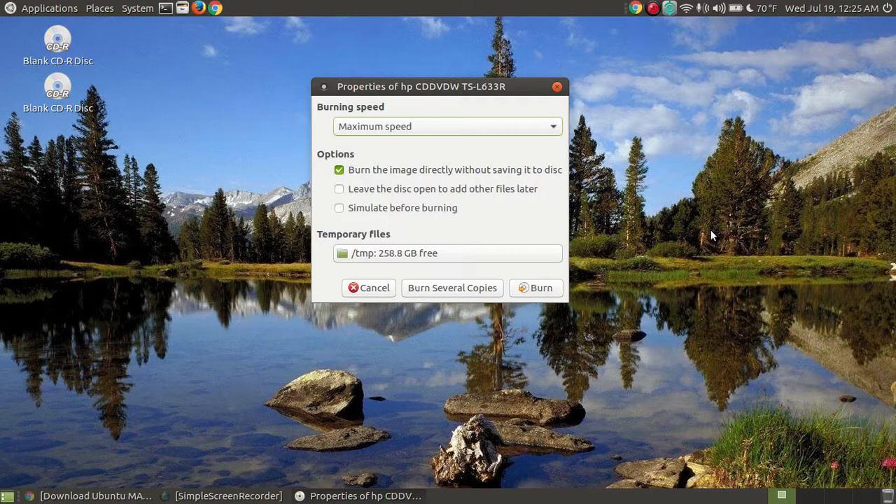
mouse_move(431, 280)
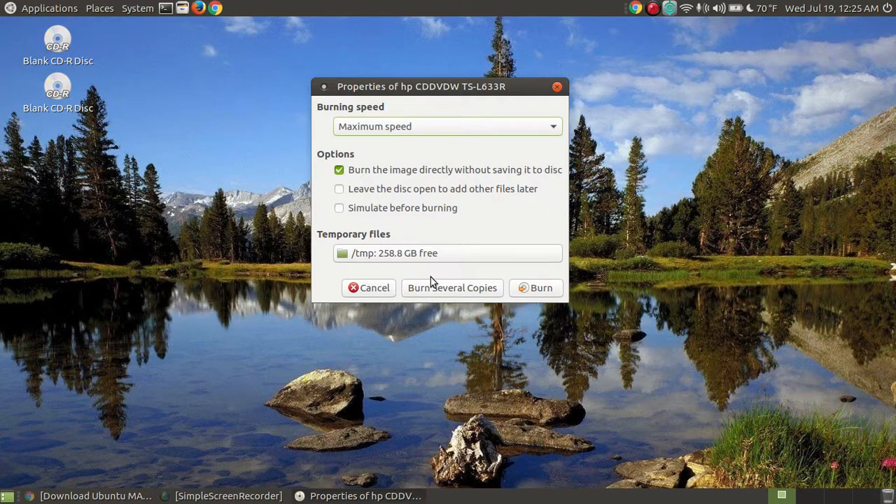
mouse_move(507, 255)
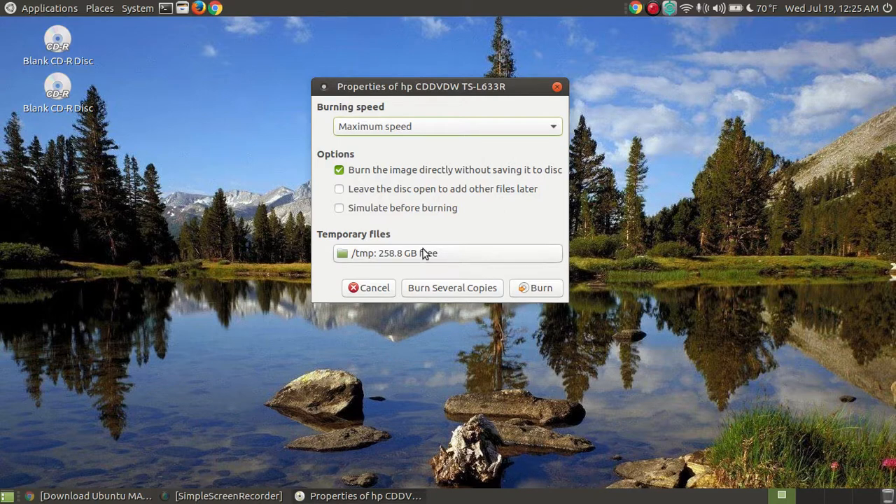
mouse_move(469, 231)
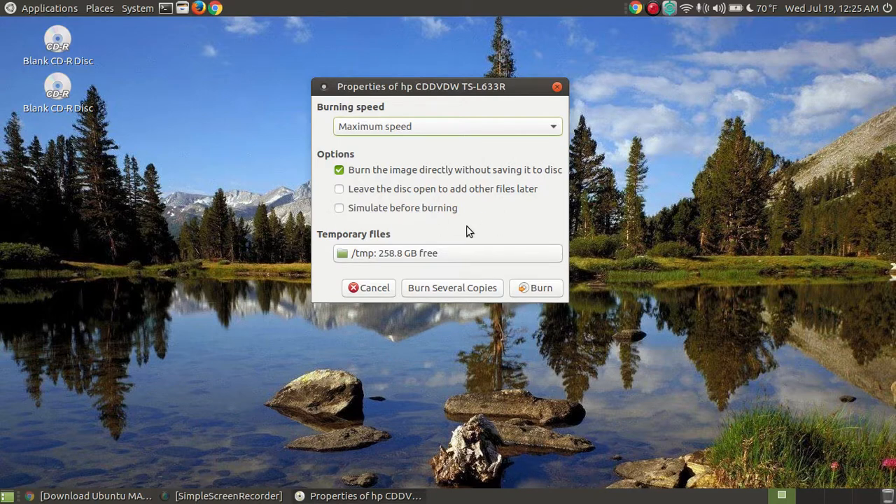
mouse_move(309, 448)
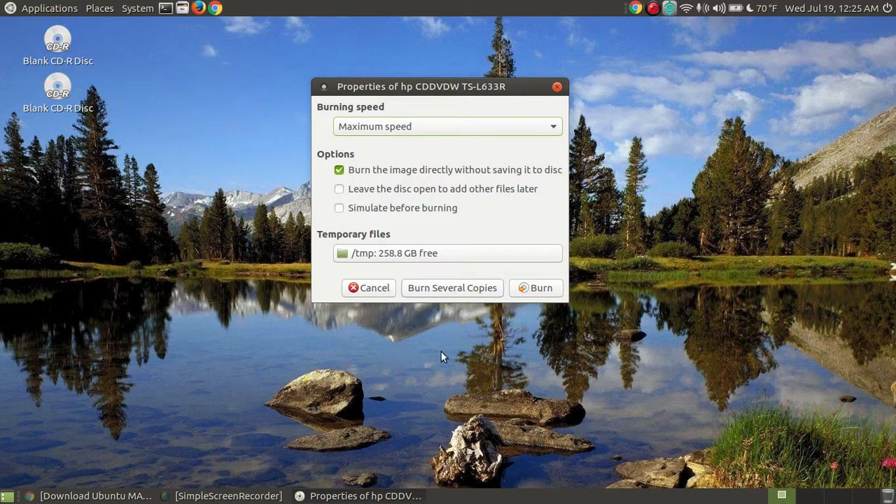
mouse_move(479, 378)
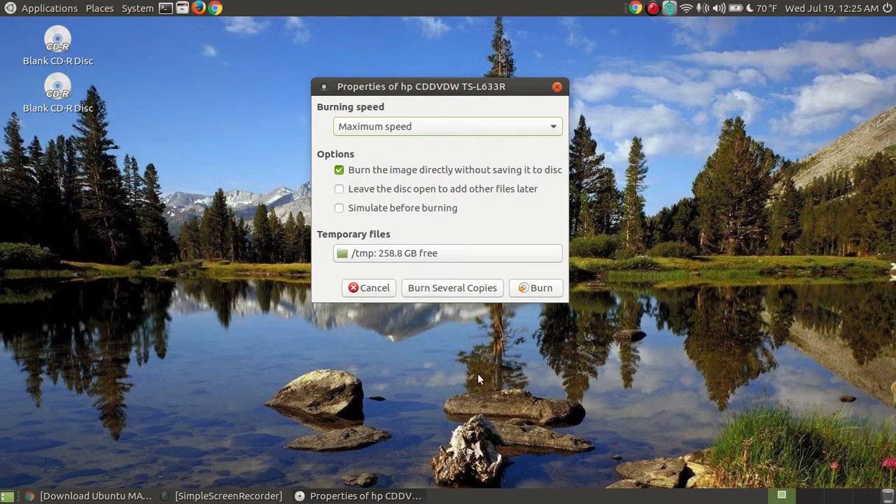
mouse_move(370, 337)
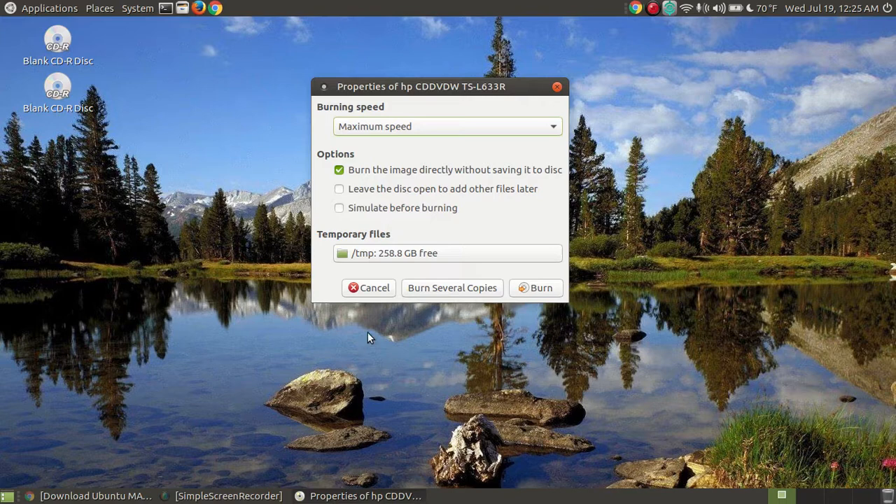
mouse_move(384, 331)
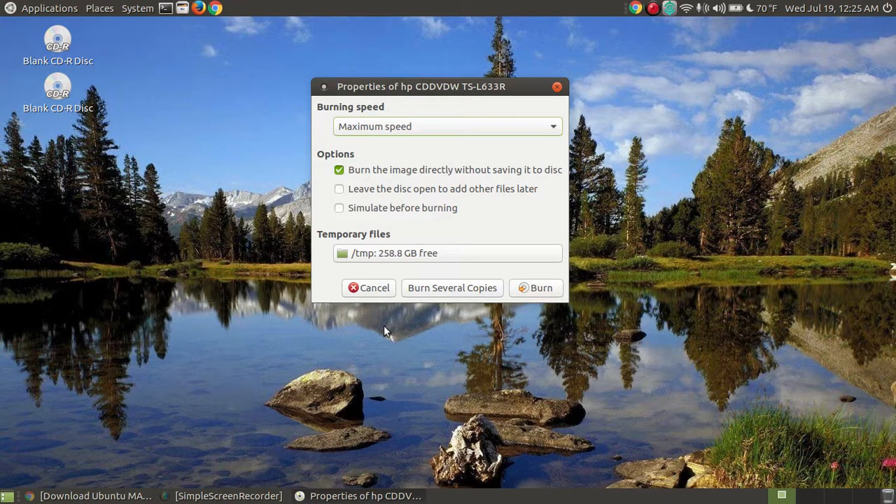
mouse_move(545, 295)
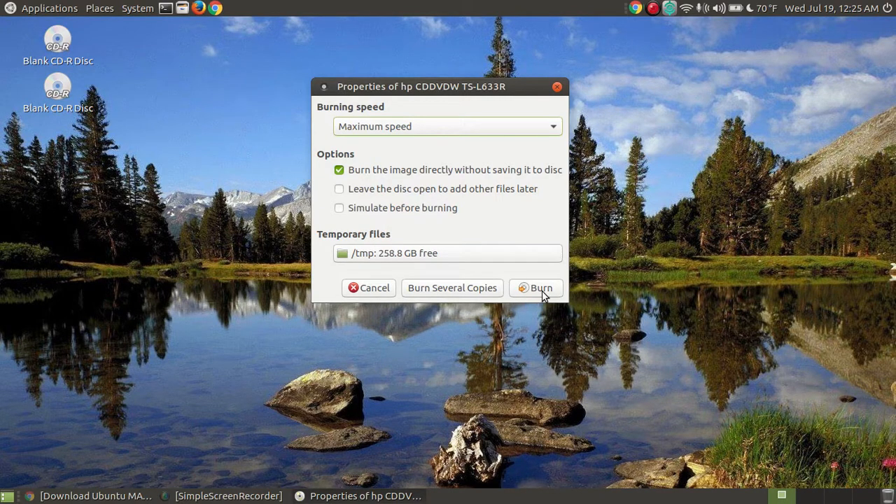
mouse_move(529, 266)
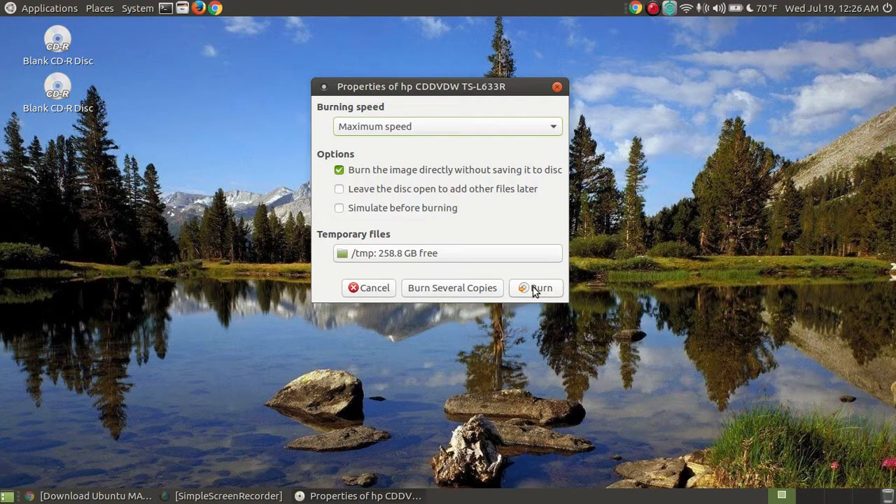
- Begin writing the 15 tracks to the blank disc as an audio CD
click(535, 288)
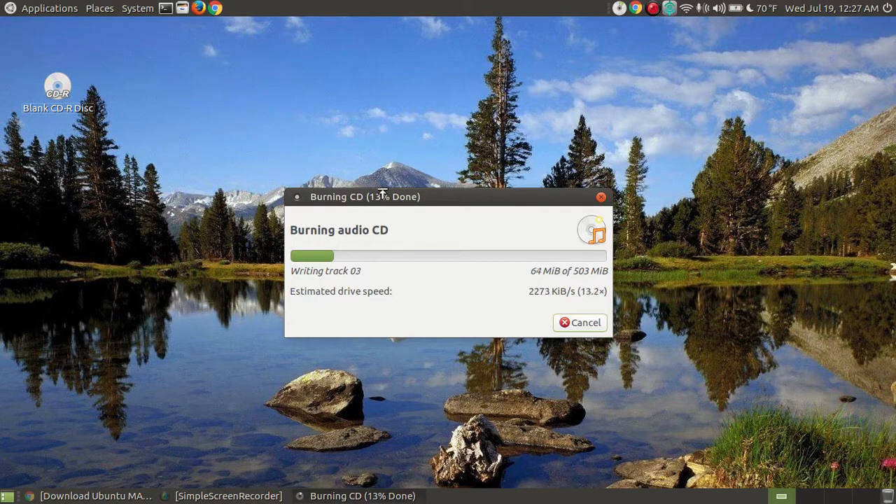
mouse_move(433, 170)
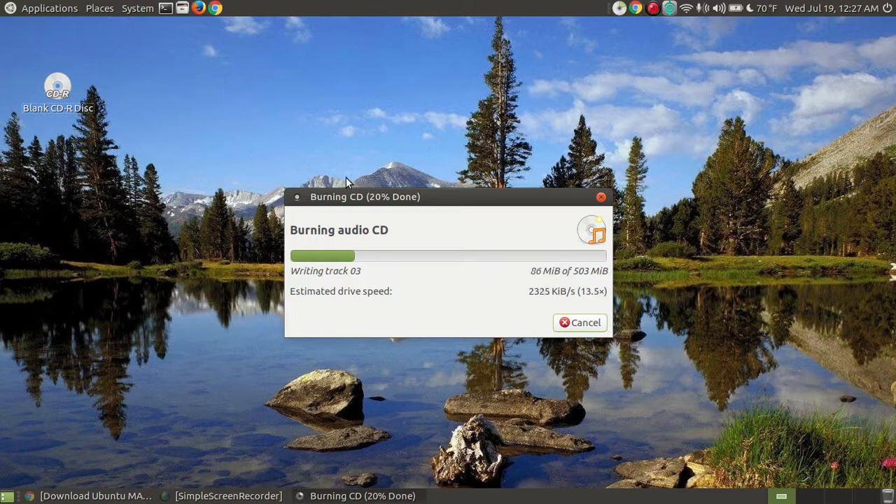
mouse_move(451, 174)
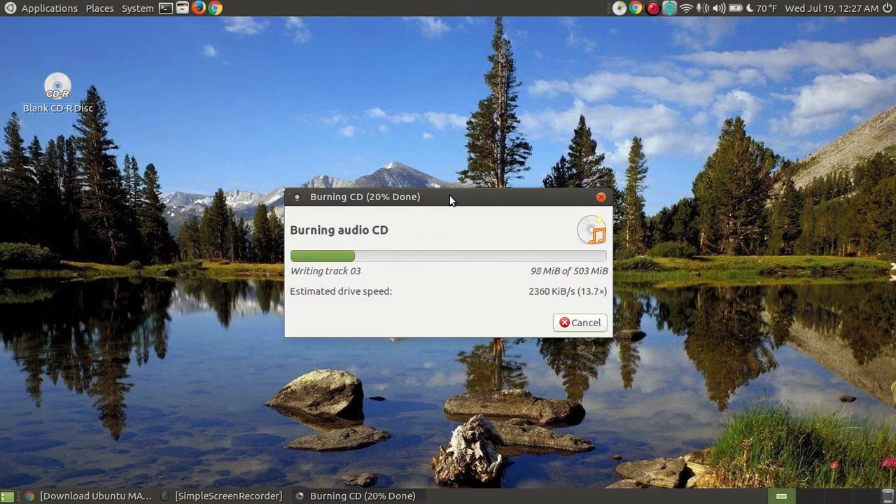
mouse_move(462, 171)
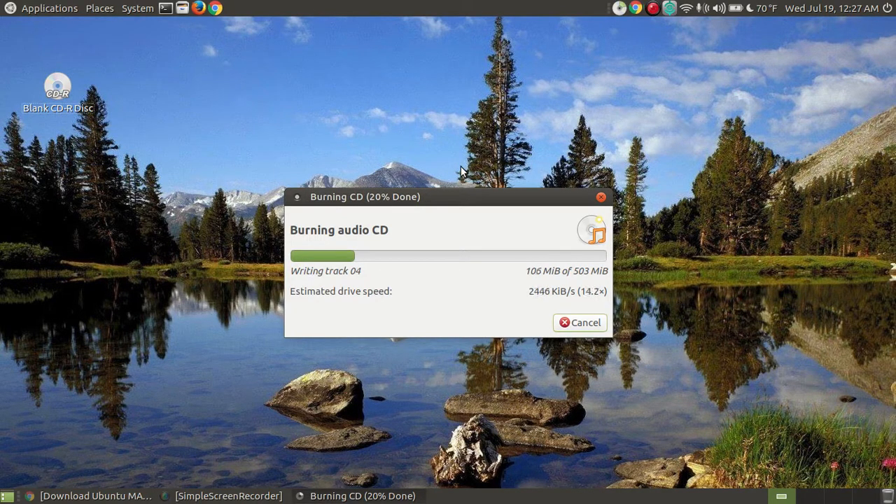
mouse_move(385, 195)
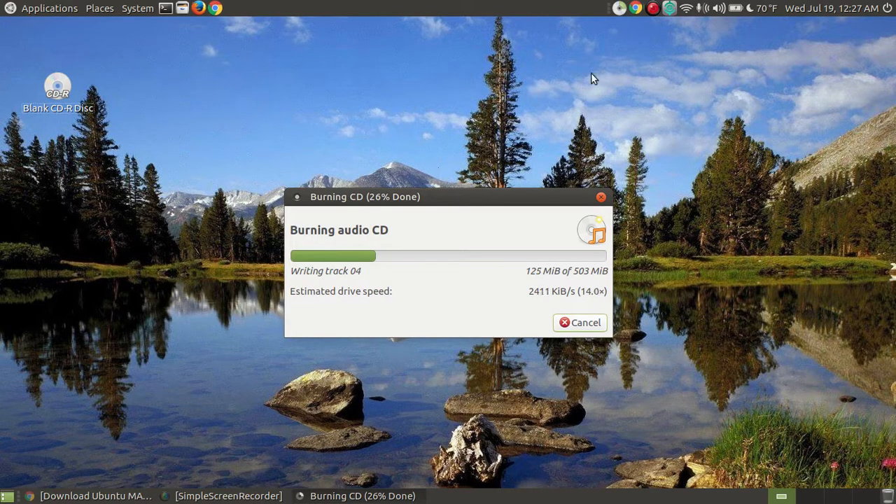
mouse_move(623, 23)
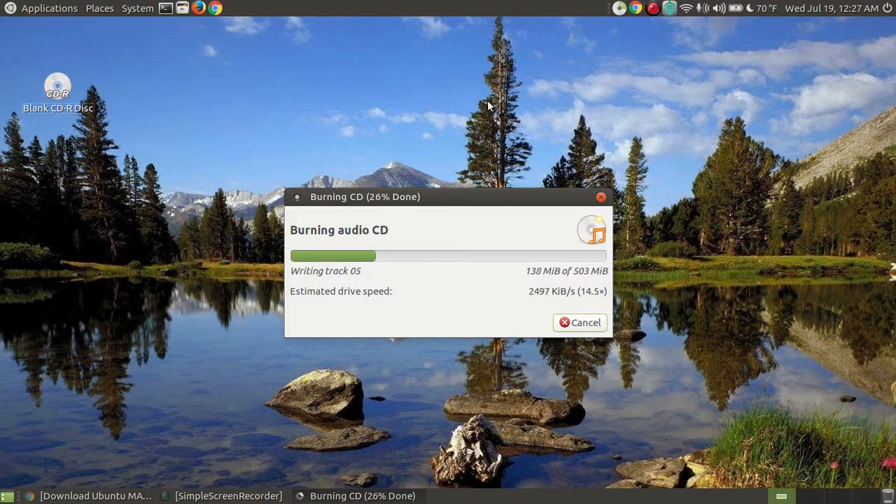
mouse_move(619, 24)
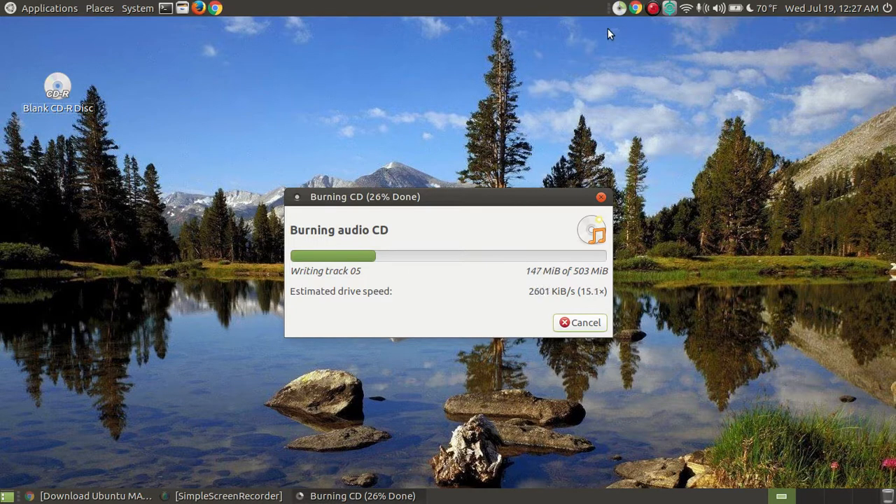
mouse_move(455, 126)
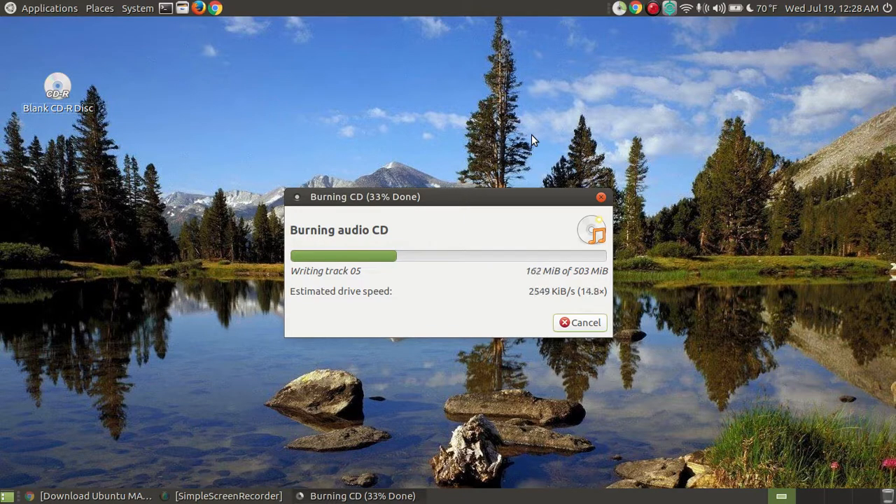
mouse_move(485, 117)
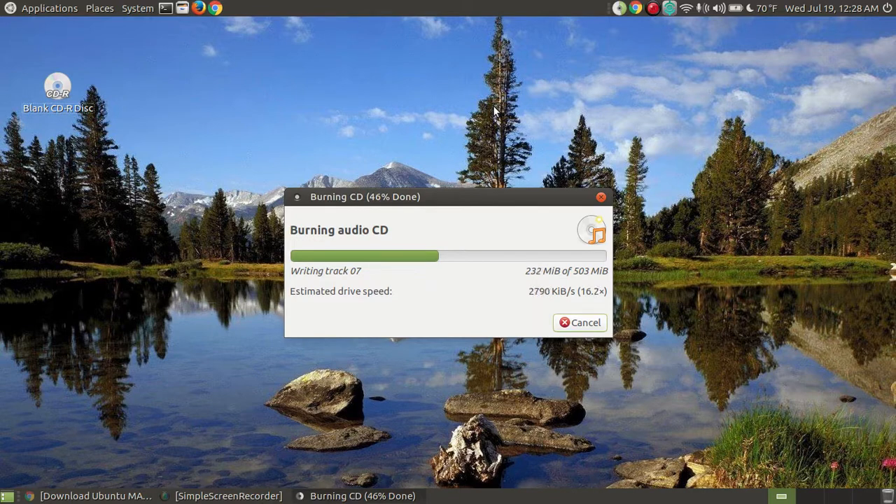
mouse_move(124, 62)
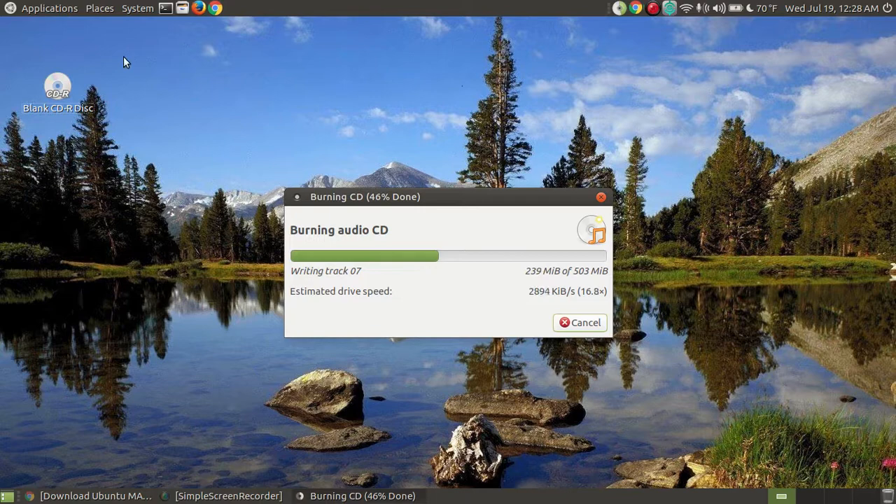
mouse_move(77, 48)
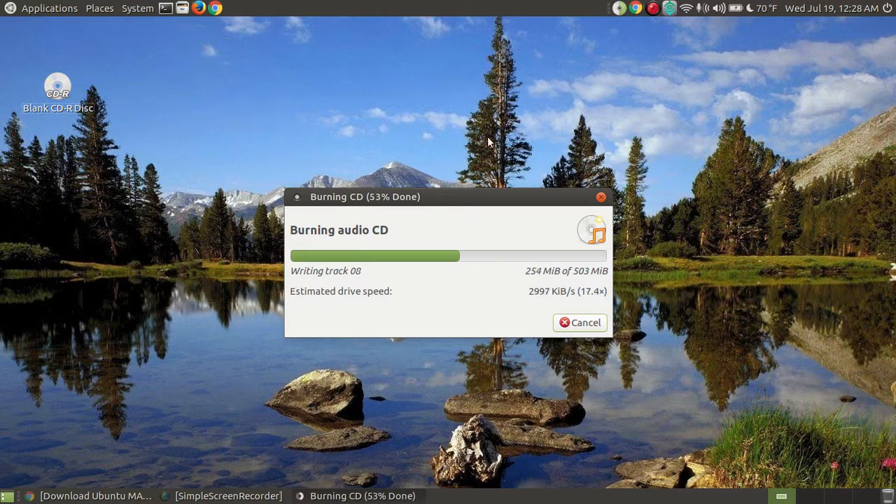
mouse_move(462, 104)
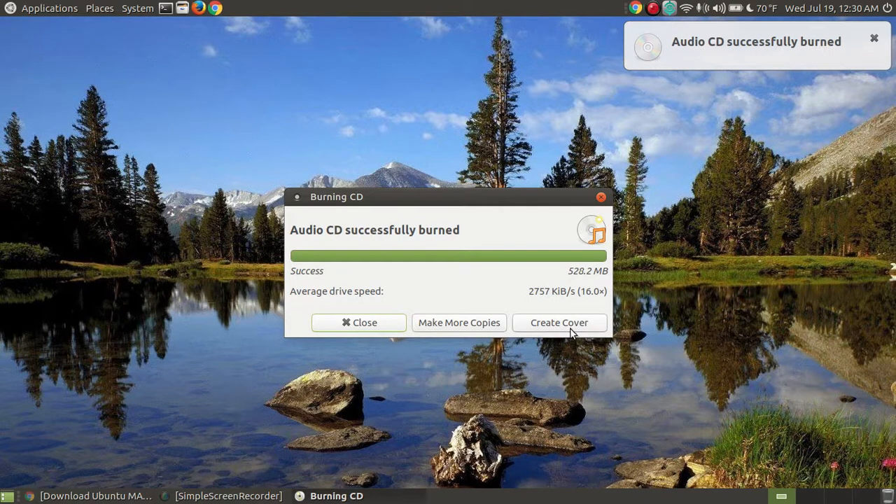
- Dismiss the 'Audio CD successfully burned' report, returning to the 15-track project
click(358, 322)
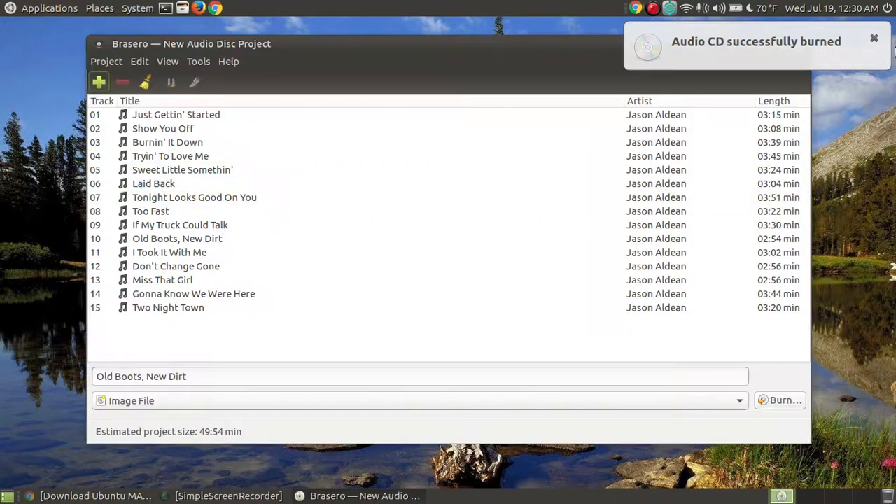
- Quit Brasero's audio project window, leaving the desktop with the burned Audio Disc
click(874, 38)
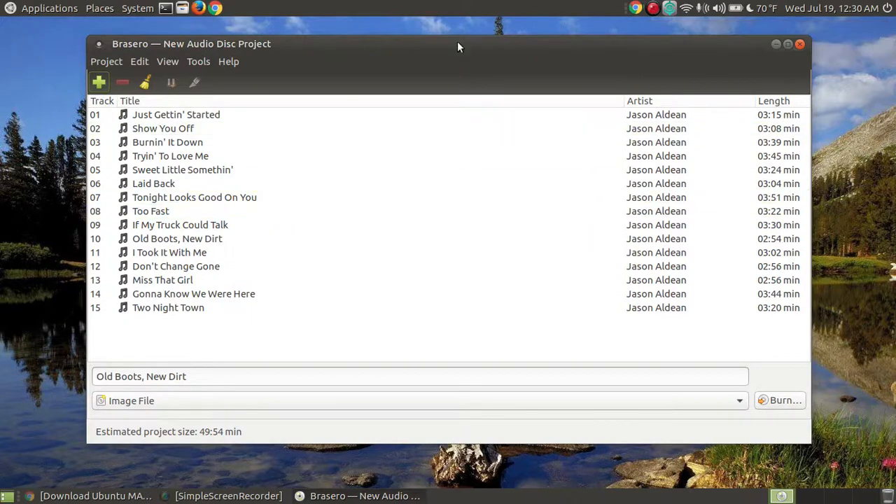
click(801, 44)
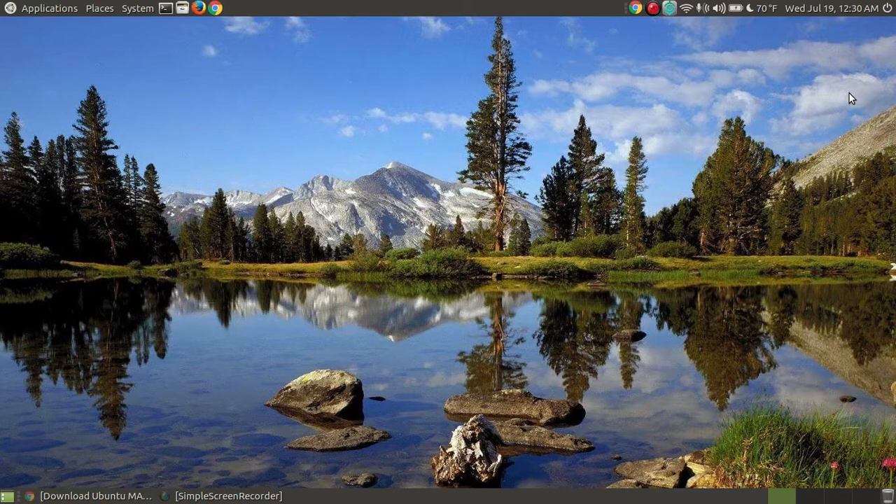
mouse_move(186, 25)
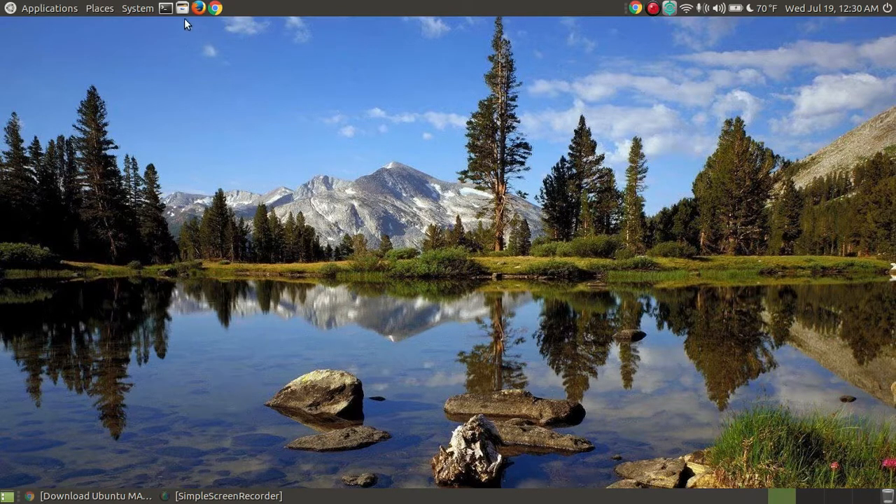
mouse_move(670, 213)
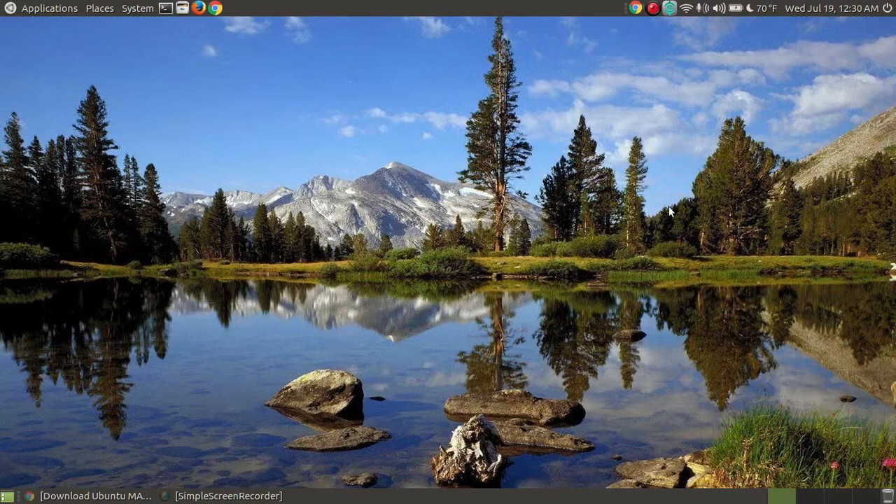
mouse_move(548, 154)
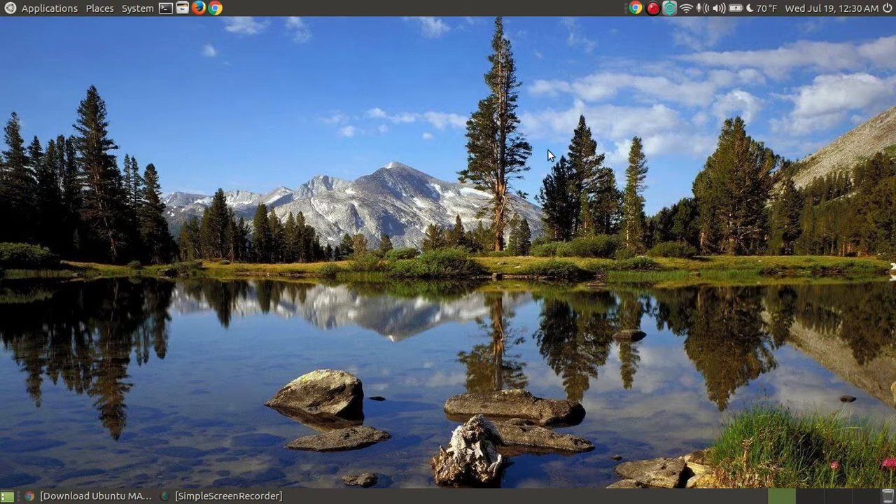
mouse_move(450, 241)
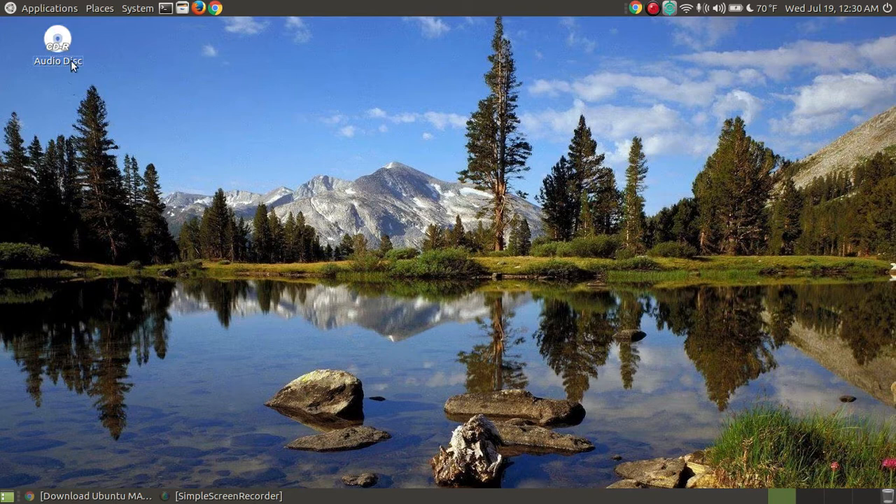
- View the burned Audio Disc's 15 WAV tracks in Caja, then switch to the Music folder
click(59, 42)
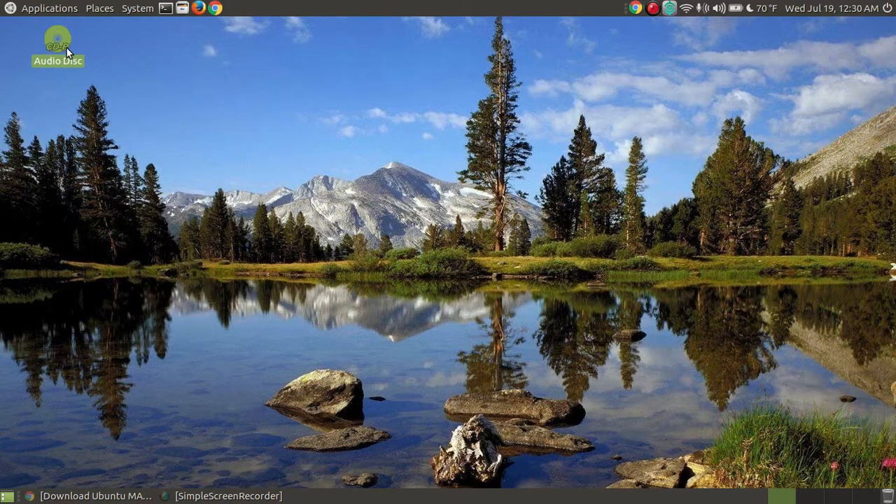
double_click(59, 42)
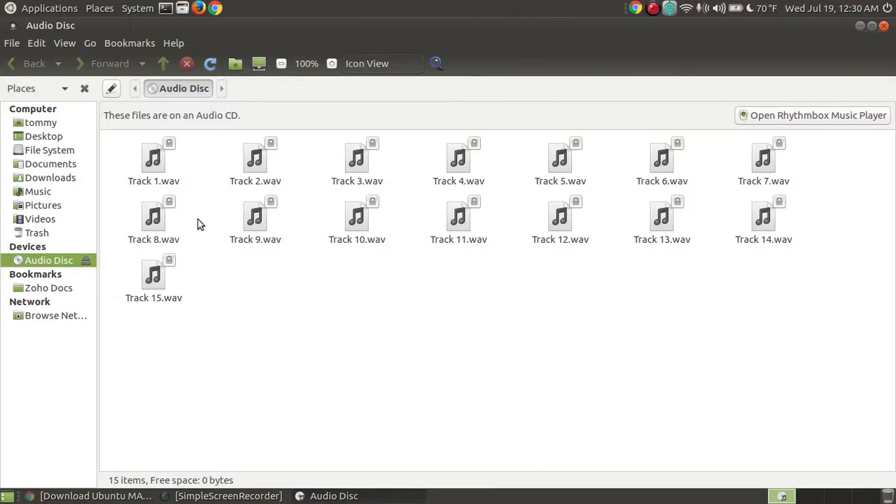
mouse_move(146, 152)
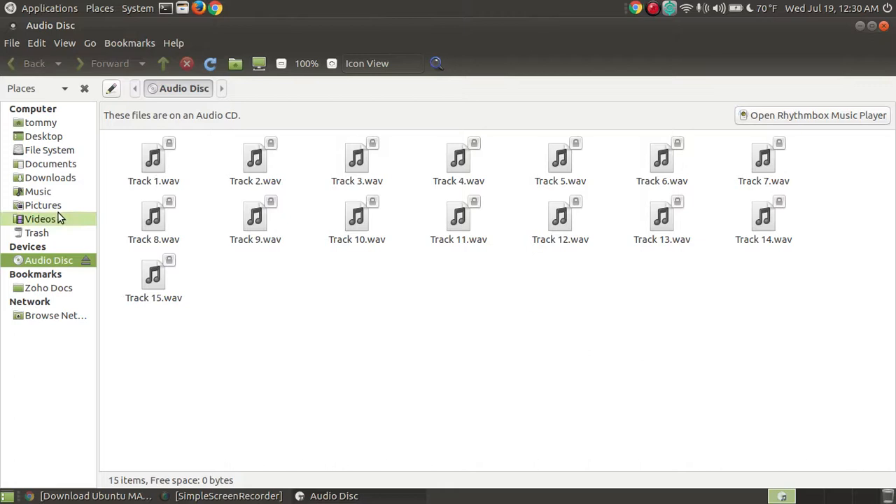
click(38, 191)
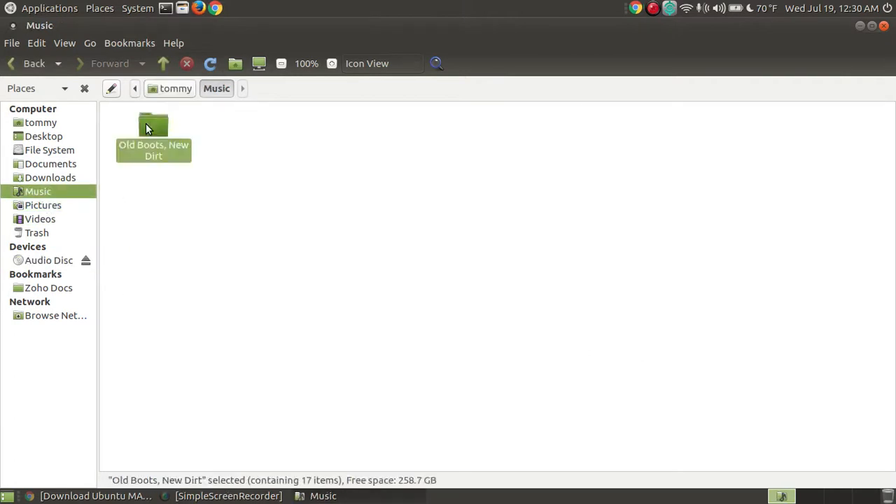
- View the 'Old Boots, New Dirt' folder's 15 MP3 tracks and album art, then close Caja
double_click(154, 129)
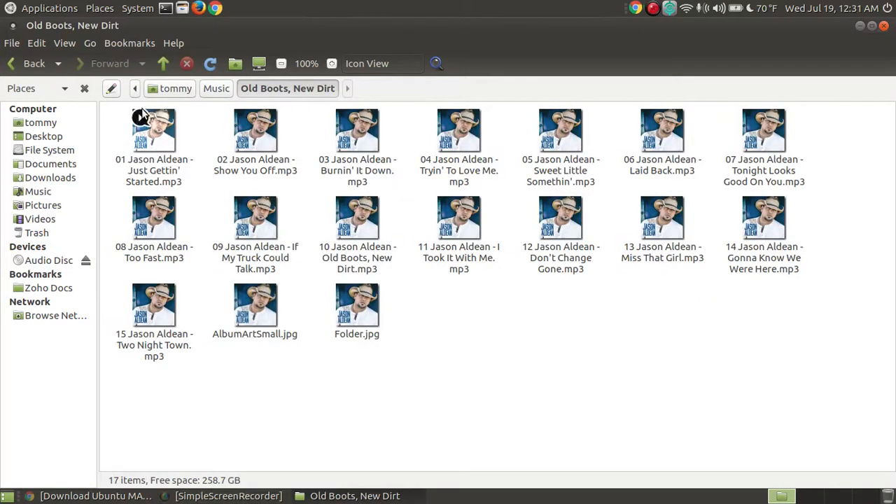
mouse_move(280, 395)
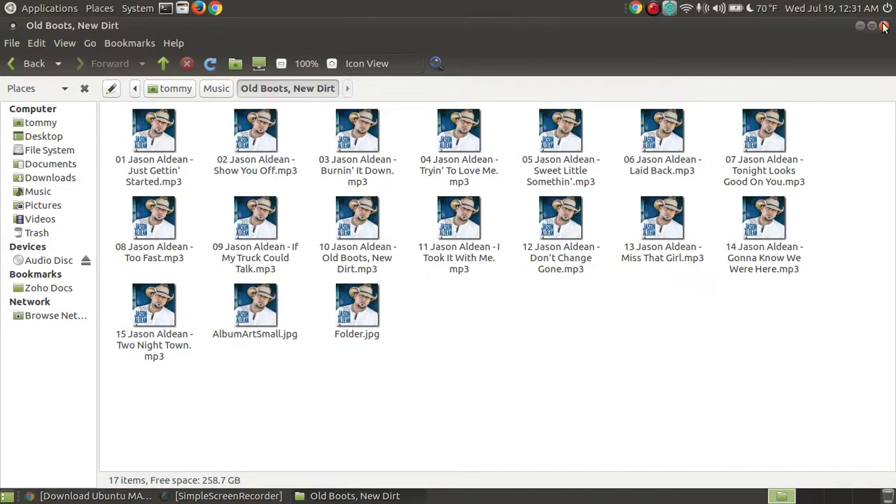
click(884, 25)
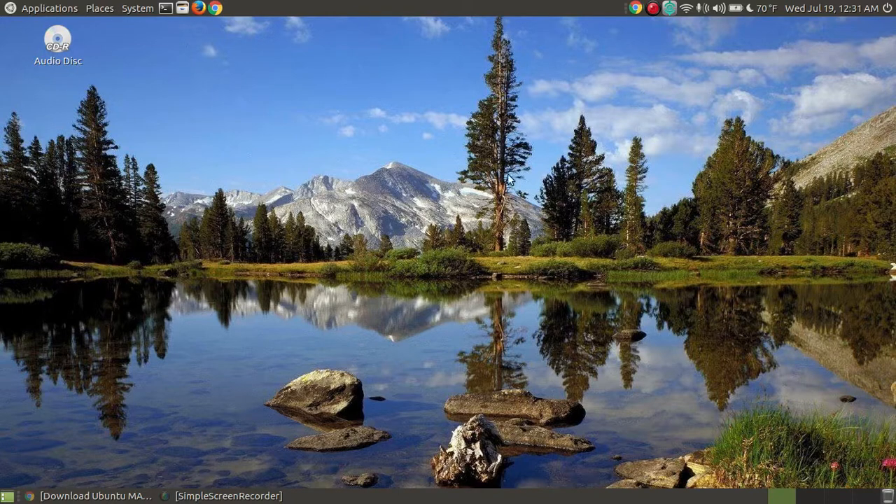
mouse_move(315, 204)
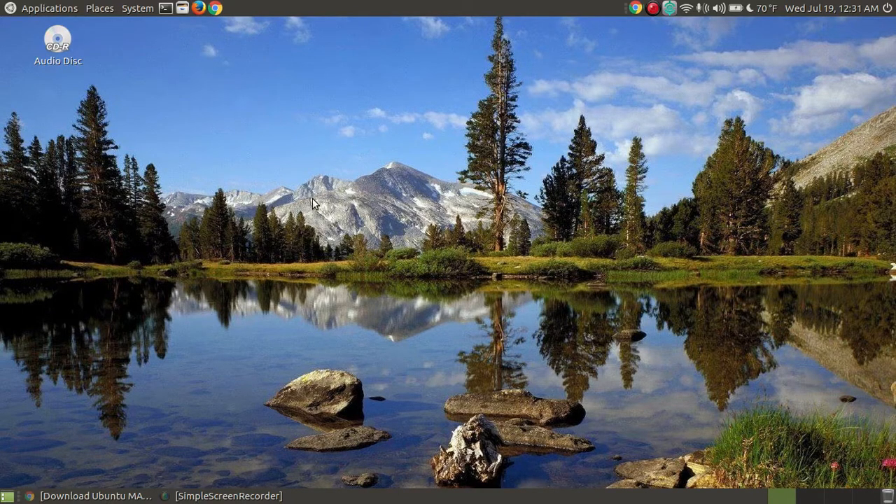
mouse_move(211, 279)
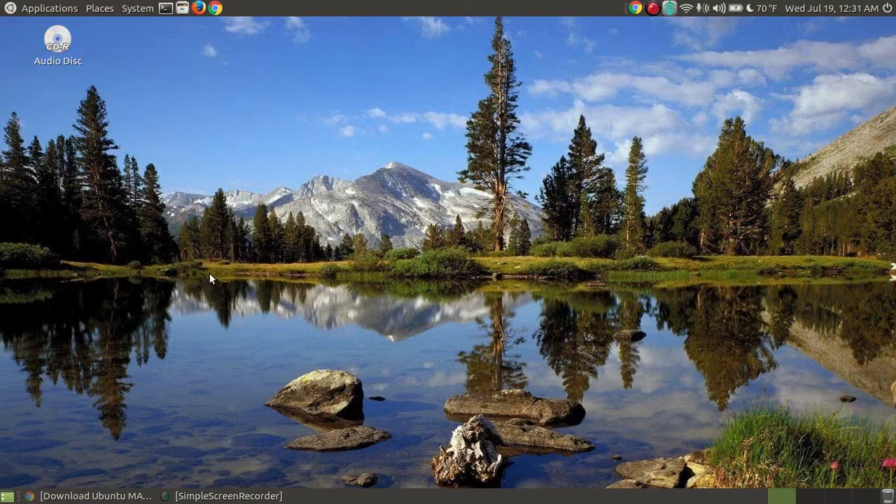
mouse_move(57, 482)
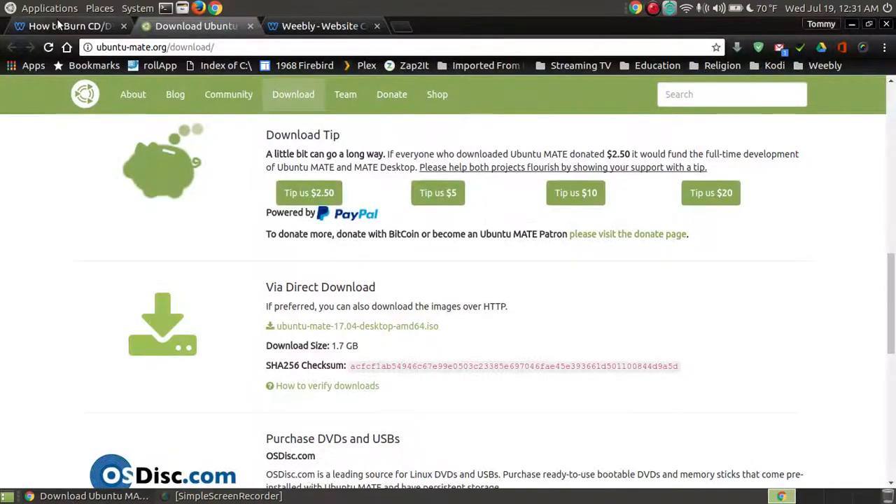
- Switch Chrome to the 'How to Burn CD/DVDs' tutorial showing Brasero's new-project options
click(63, 25)
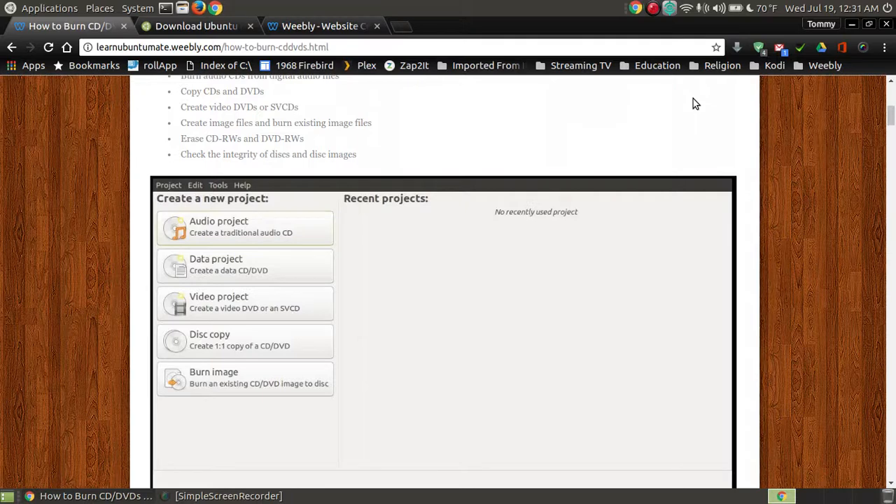
mouse_move(504, 79)
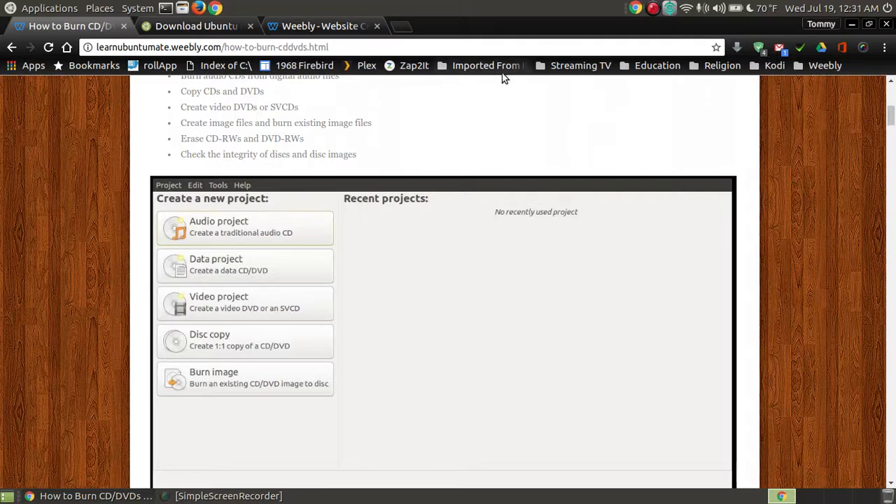